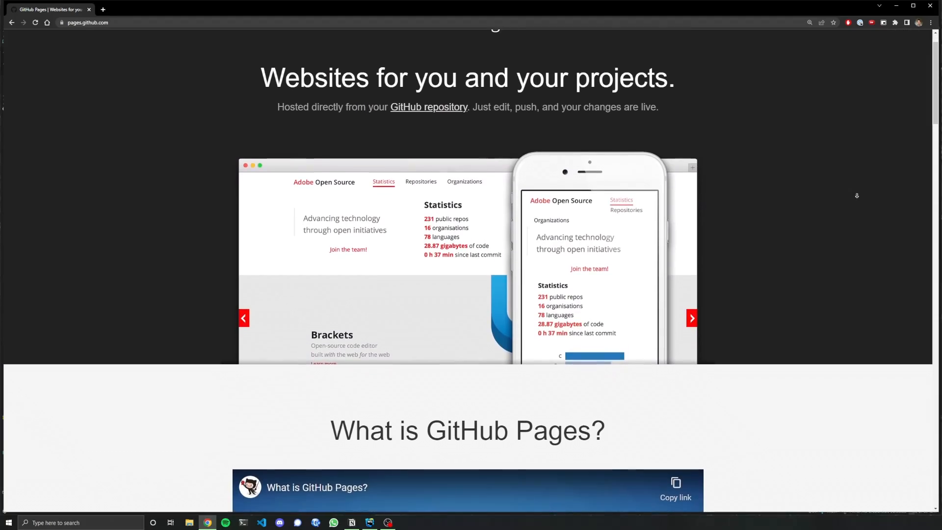
# Step: Scroll down the GitHub Pages homepage before moving on to Chromatic
pyautogui.scroll(-3)
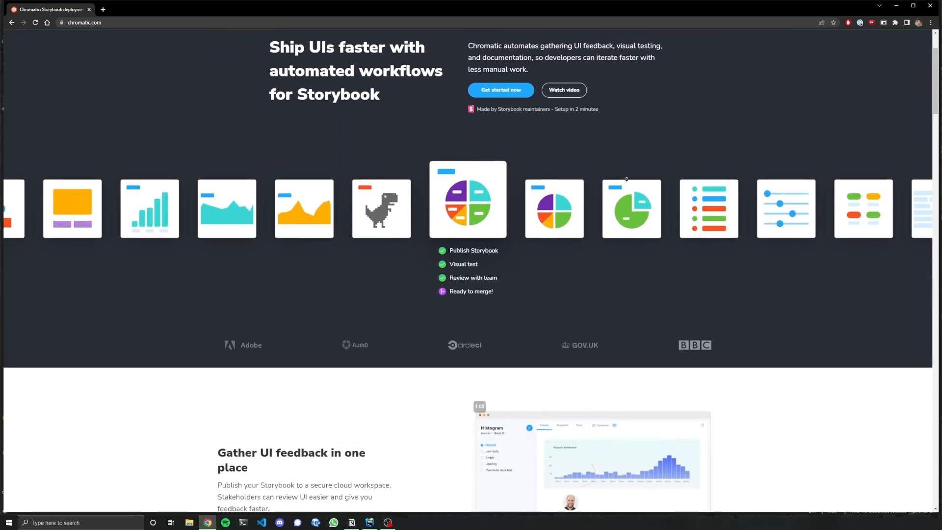
# Step: Browse the Chromatic homepage and pricing plans, then switch to the AWS Amplify tab
pyautogui.scroll(-3)
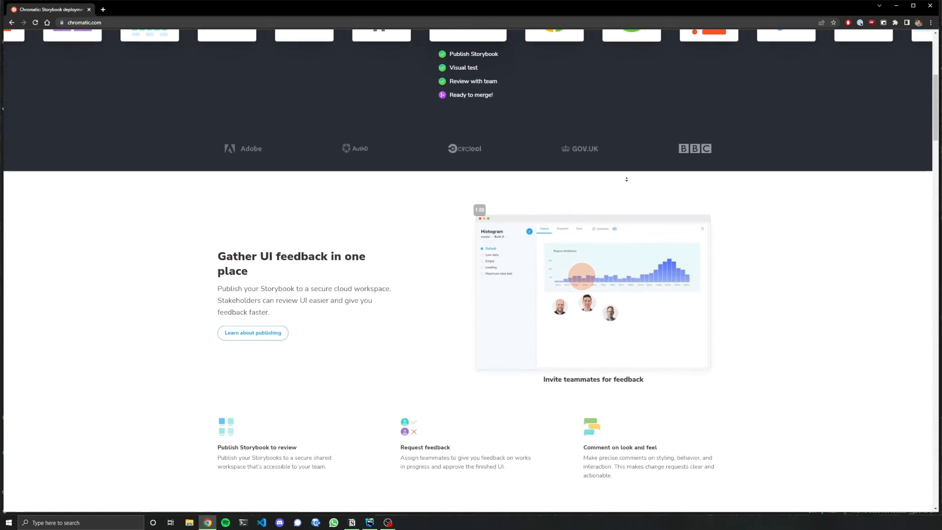
pyautogui.scroll(-3)
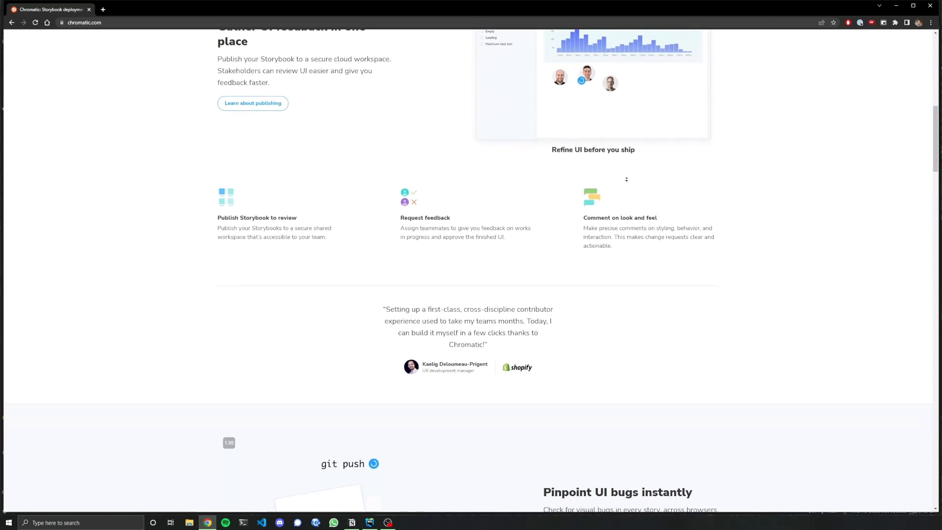
pyautogui.scroll(3)
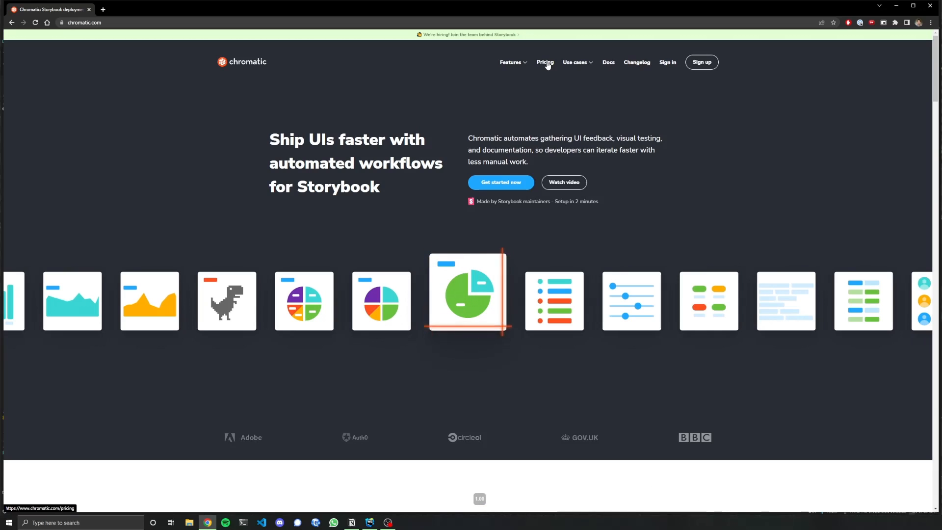
pyautogui.click(543, 61)
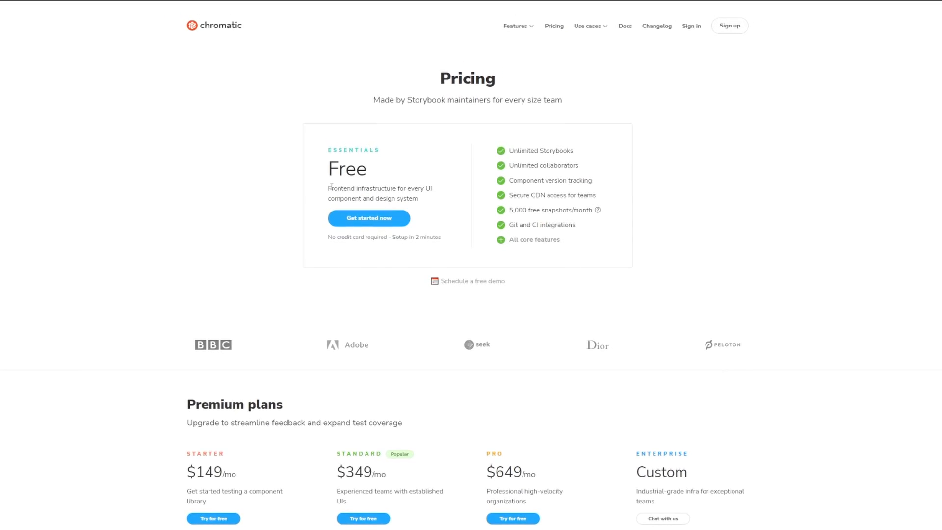
pyautogui.scroll(-3)
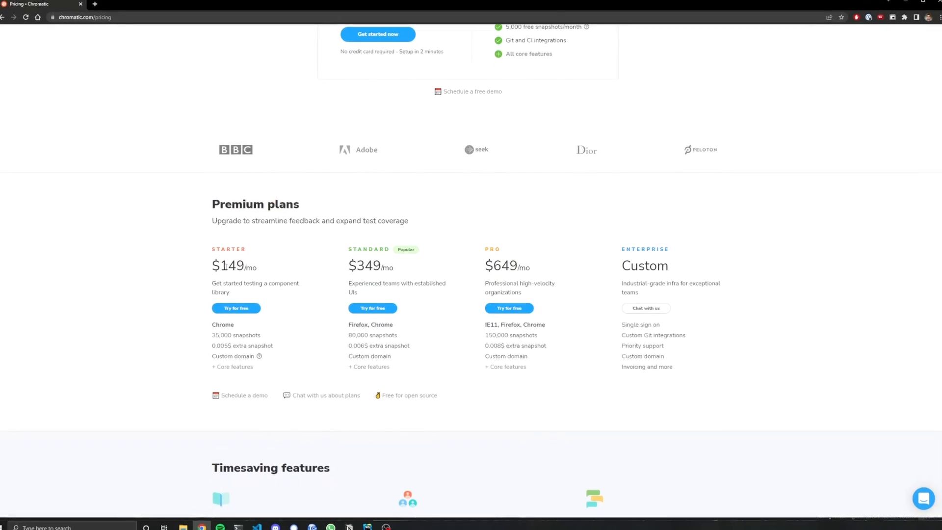
pyautogui.click(138, 9)
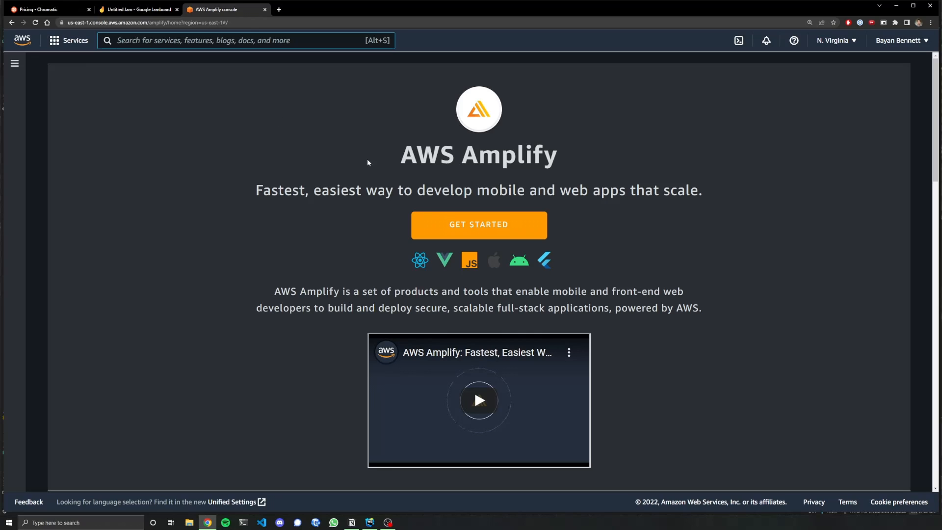
# Step: Connect GitHub repo coradion/ui on branch main and reach the build commands editor
pyautogui.scroll(-3)
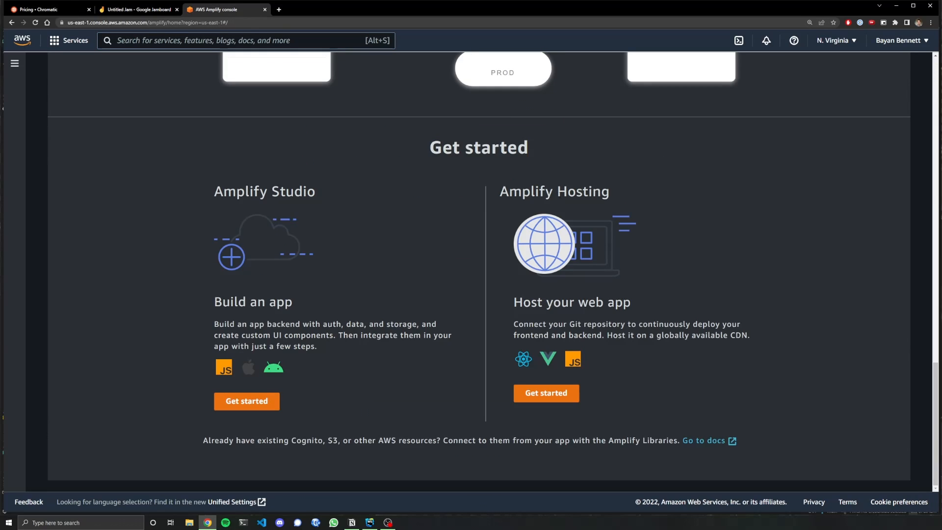
pyautogui.click(545, 393)
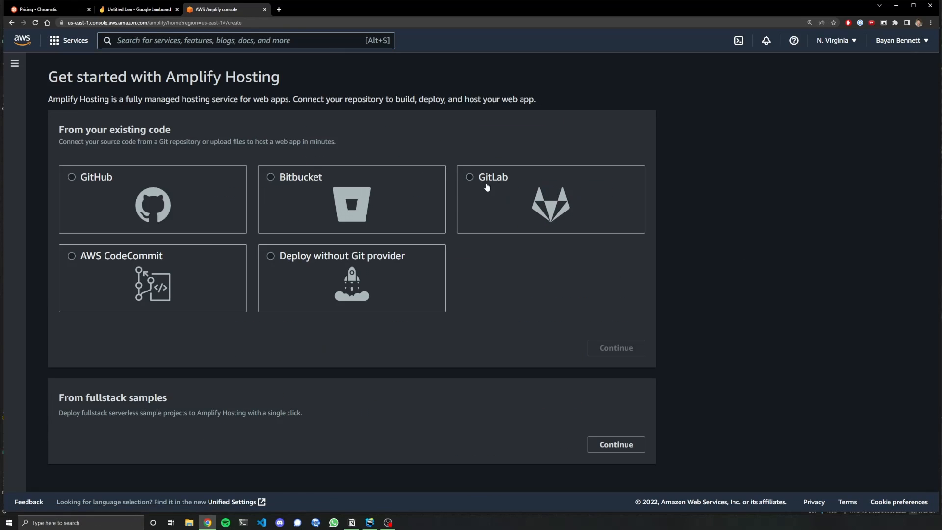
pyautogui.click(614, 348)
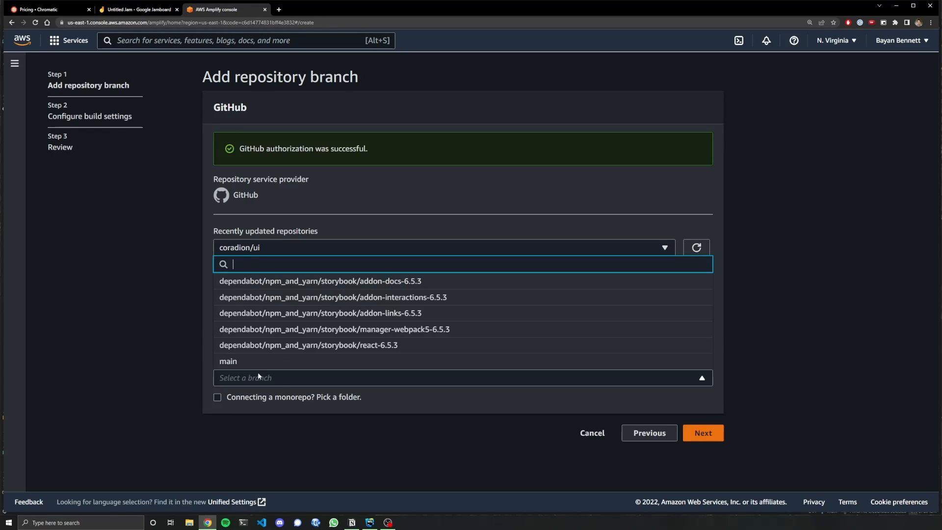
pyautogui.click(228, 360)
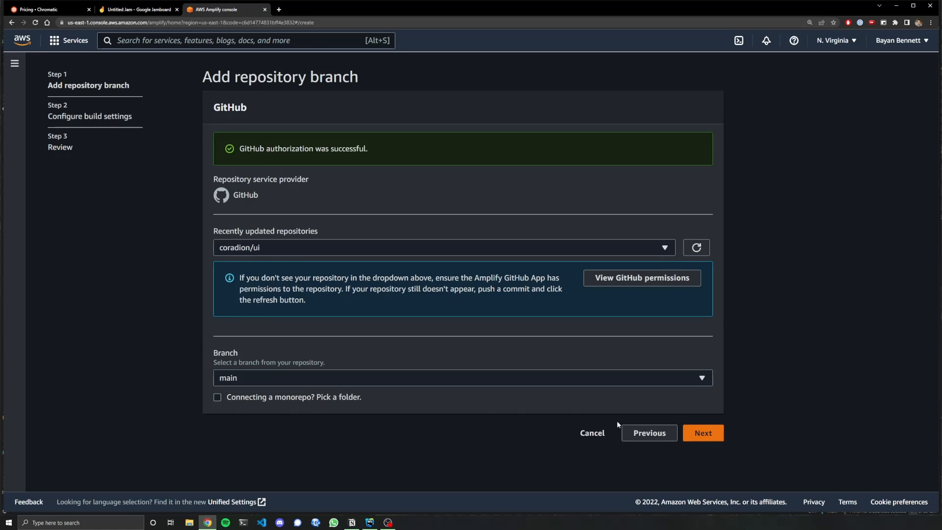
pyautogui.click(701, 433)
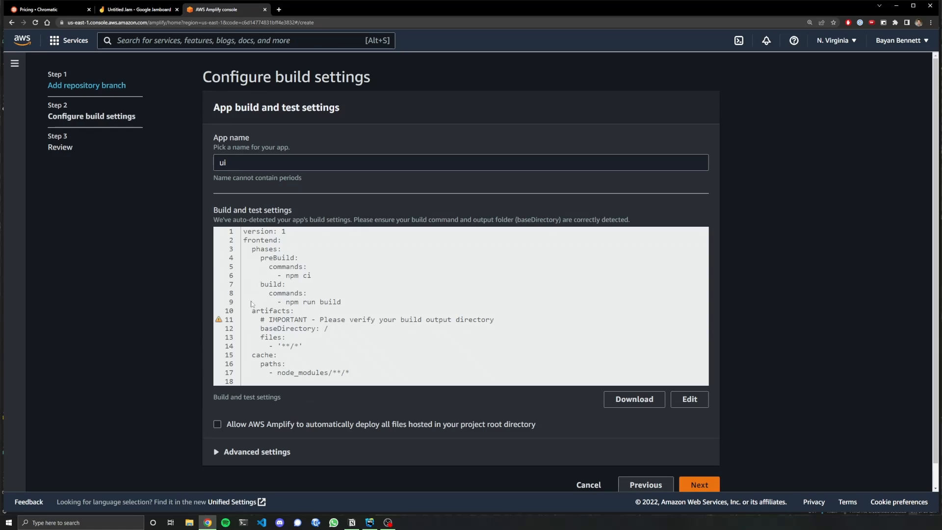
pyautogui.scroll(-3)
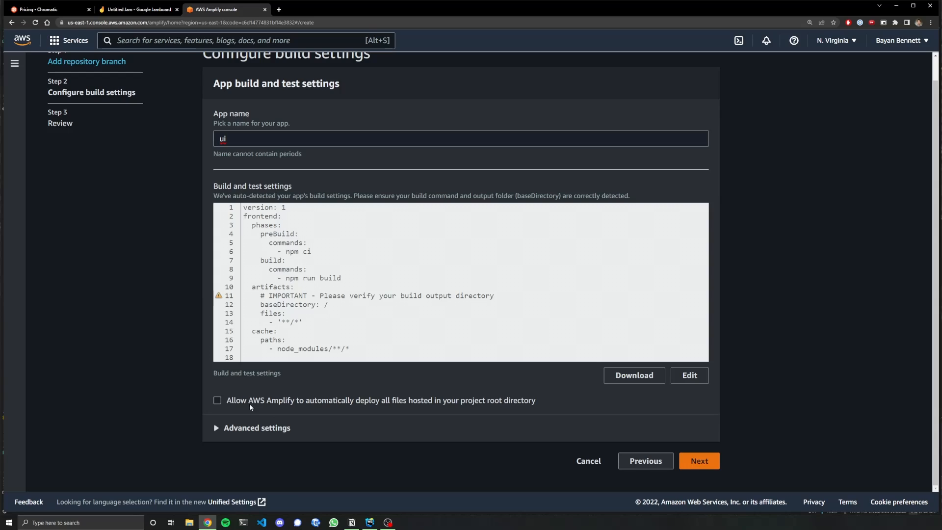
pyautogui.moveTo(283, 281)
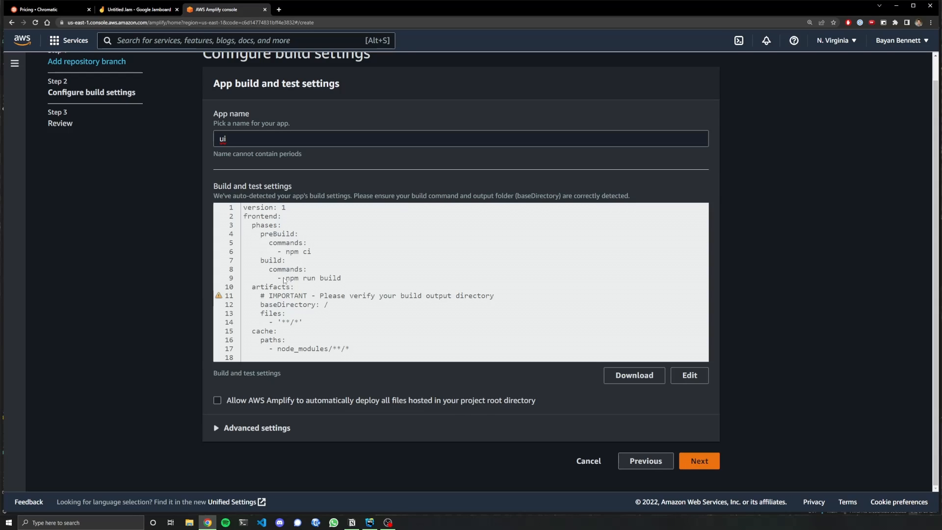
pyautogui.moveTo(299, 280)
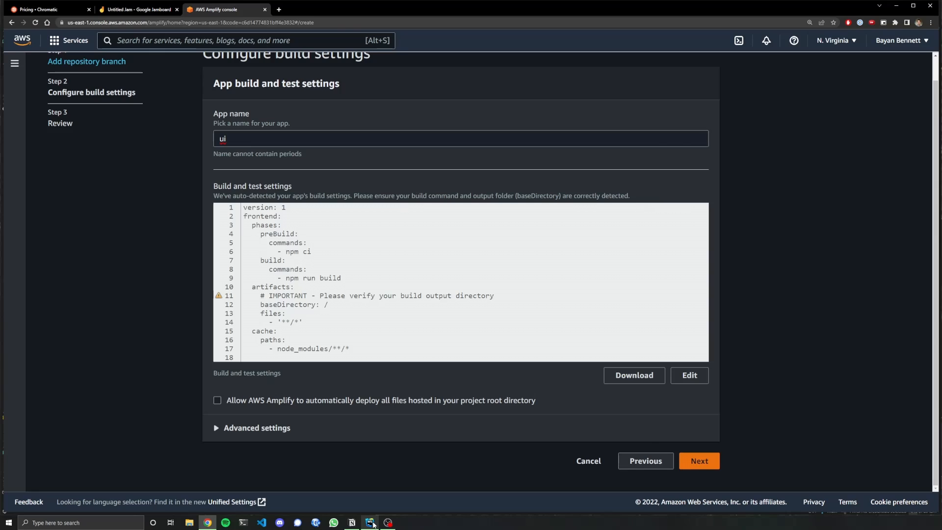
pyautogui.click(689, 374)
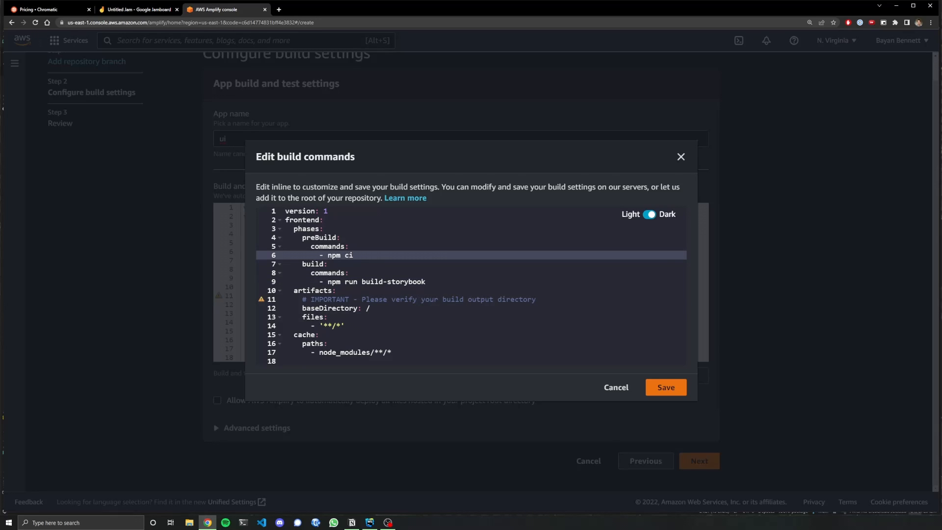
# Step: Set the artifacts baseDirectory to storybook-static/ and save the build commands
pyautogui.click(345, 325)
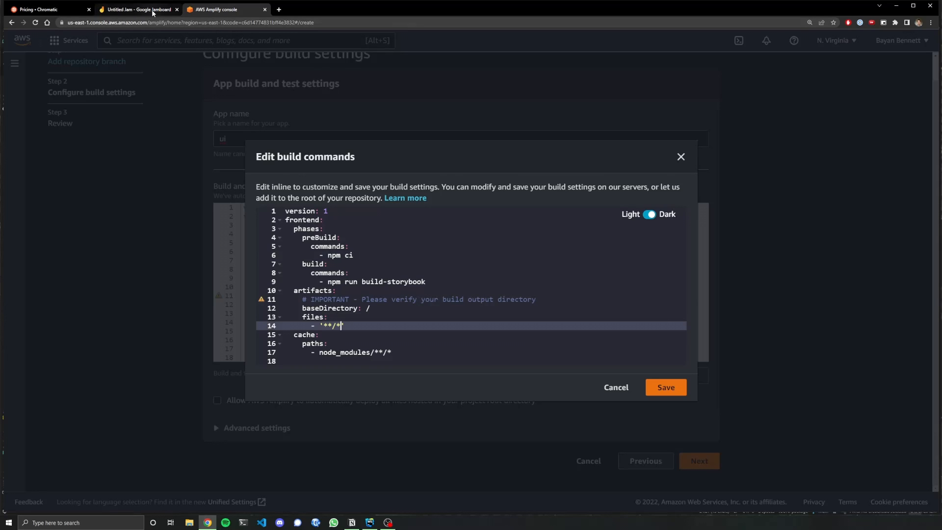
pyautogui.click(387, 522)
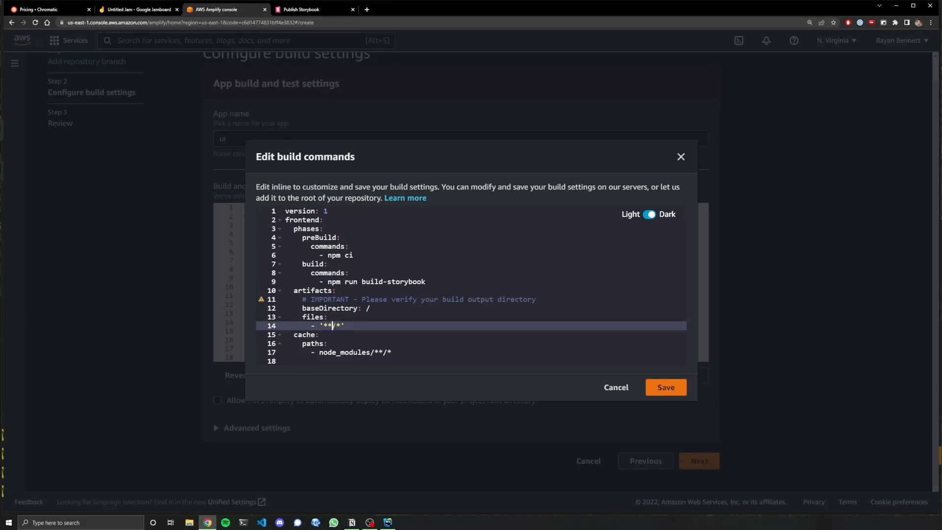
pyautogui.write('storybook-static/')
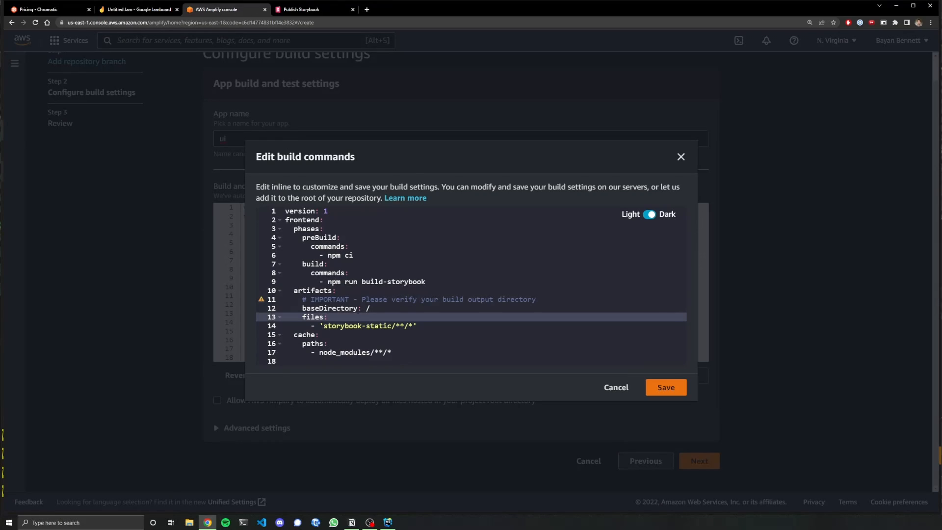
pyautogui.click(377, 326)
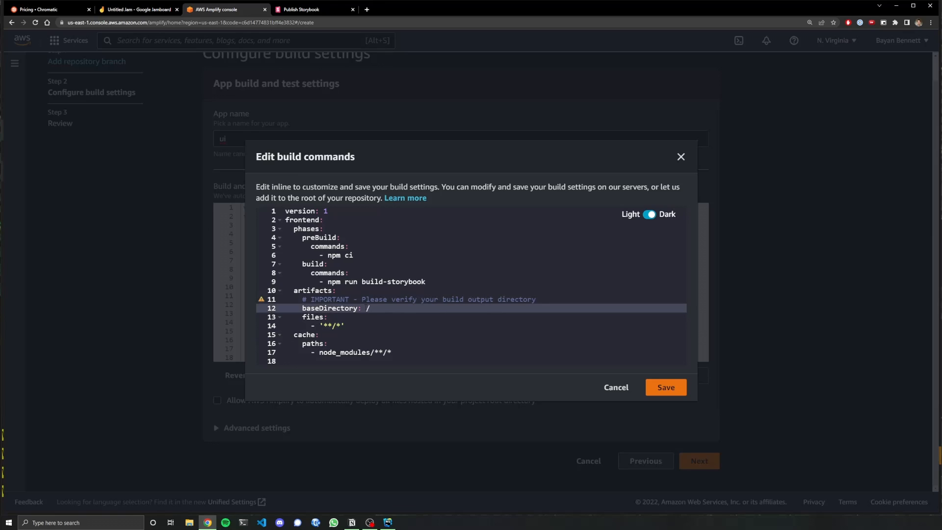
pyautogui.write('storybook-static/')
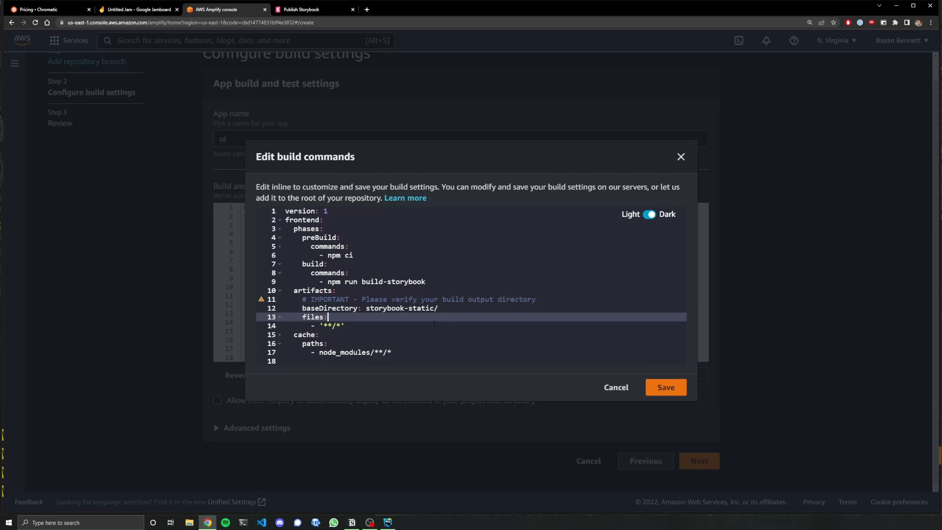
pyautogui.click(665, 387)
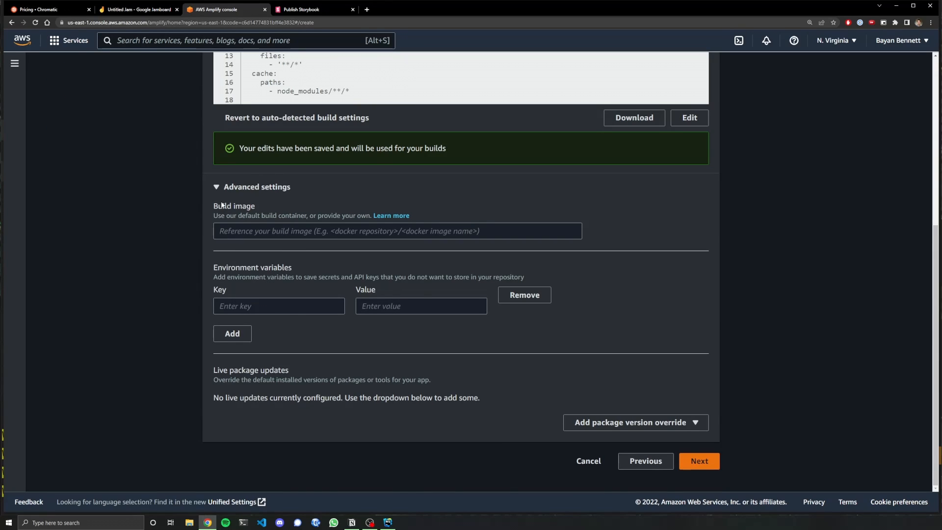
pyautogui.moveTo(388, 521)
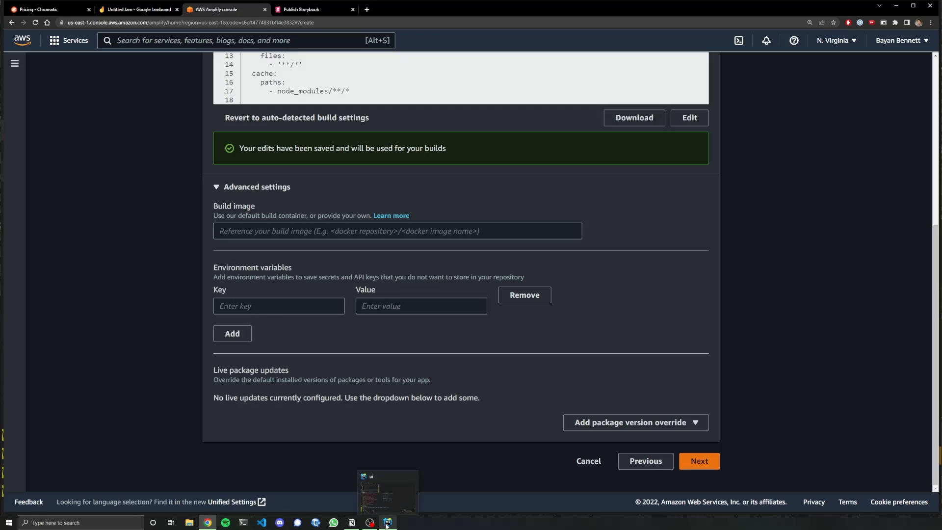
# Step: Check overridable package versions, then attempt Save and deploy, hitting an app name error
pyautogui.click(387, 522)
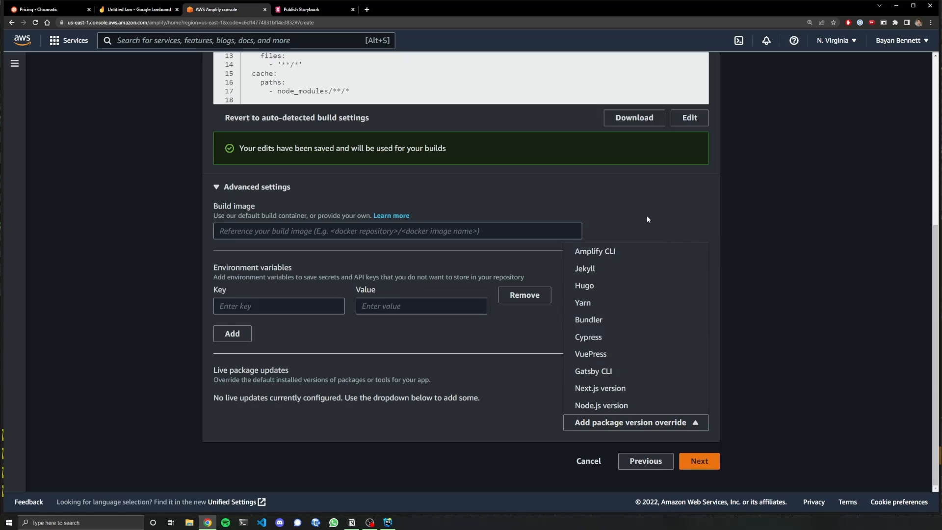
pyautogui.click(698, 461)
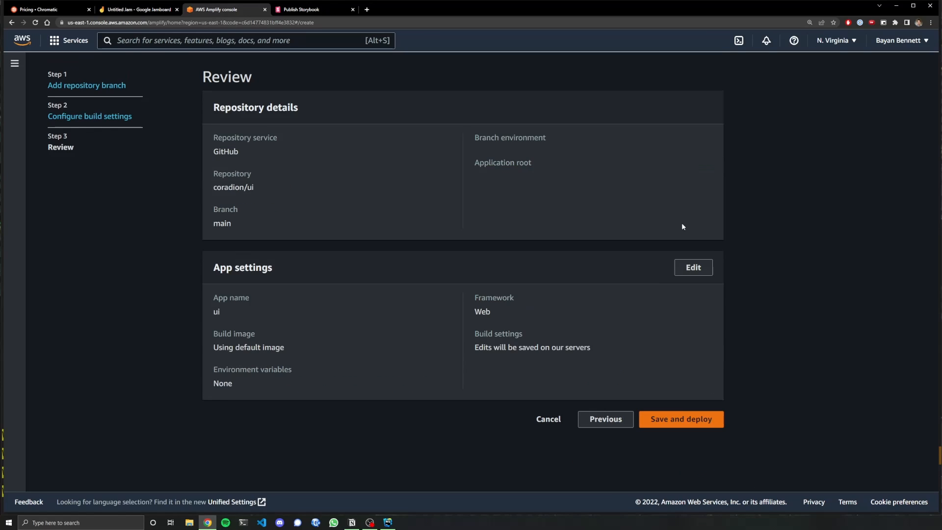
pyautogui.click(680, 418)
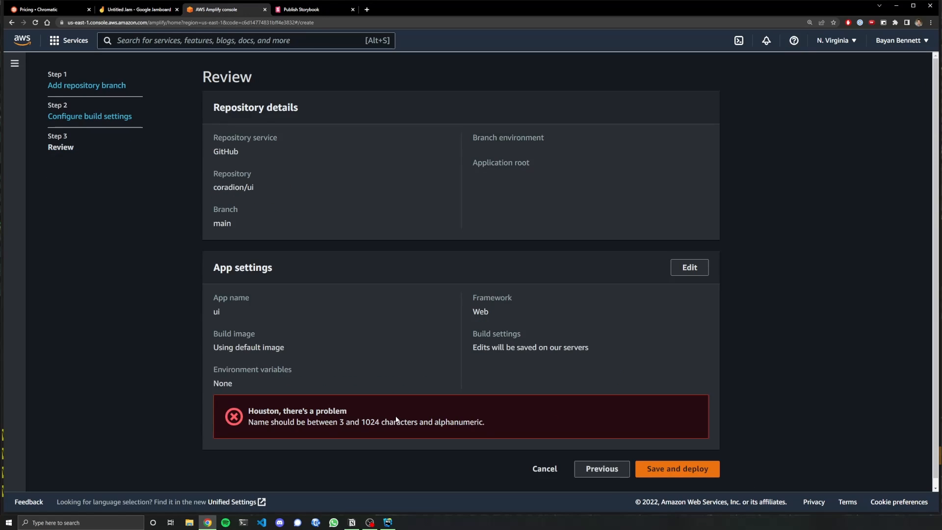
pyautogui.moveTo(395, 420)
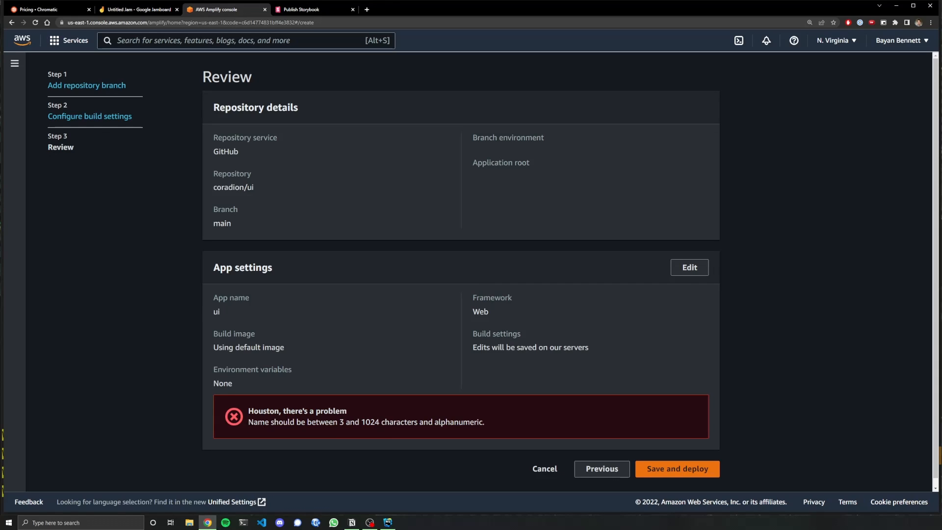
# Step: Change the app name to ui.coradion.com and continue to the Review step
pyautogui.click(600, 468)
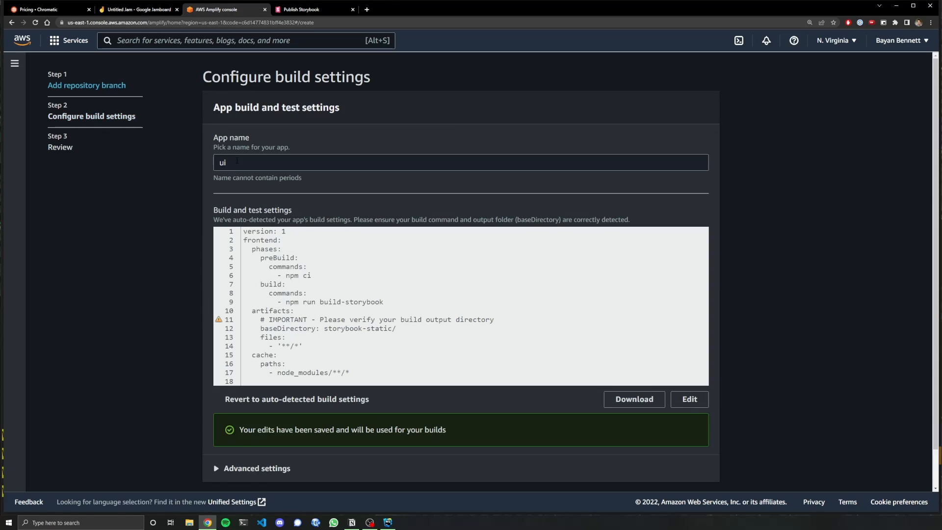
pyautogui.write('.v')
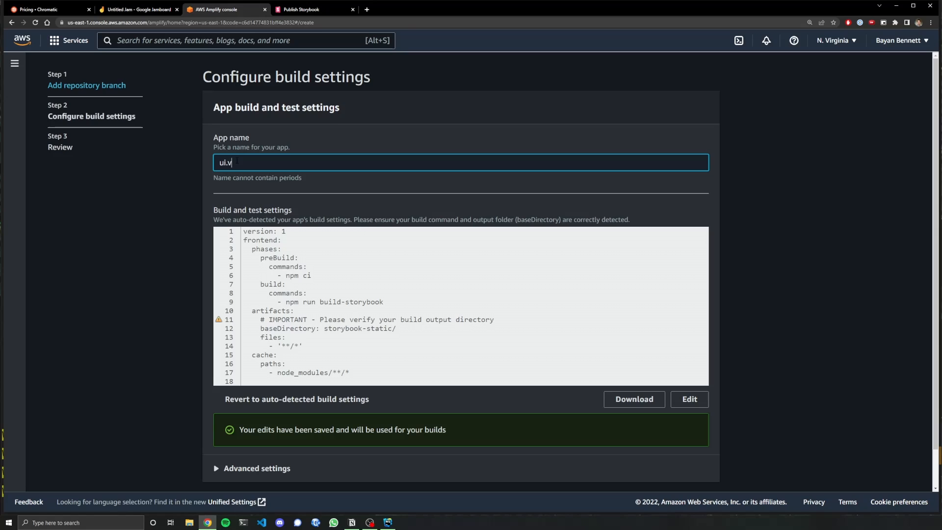
pyautogui.write('oradion.com')
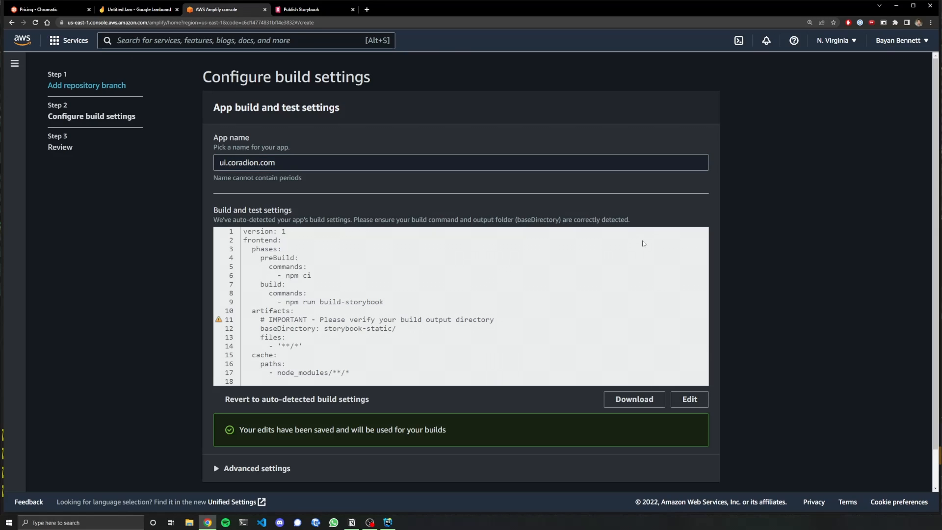
pyautogui.scroll(-3)
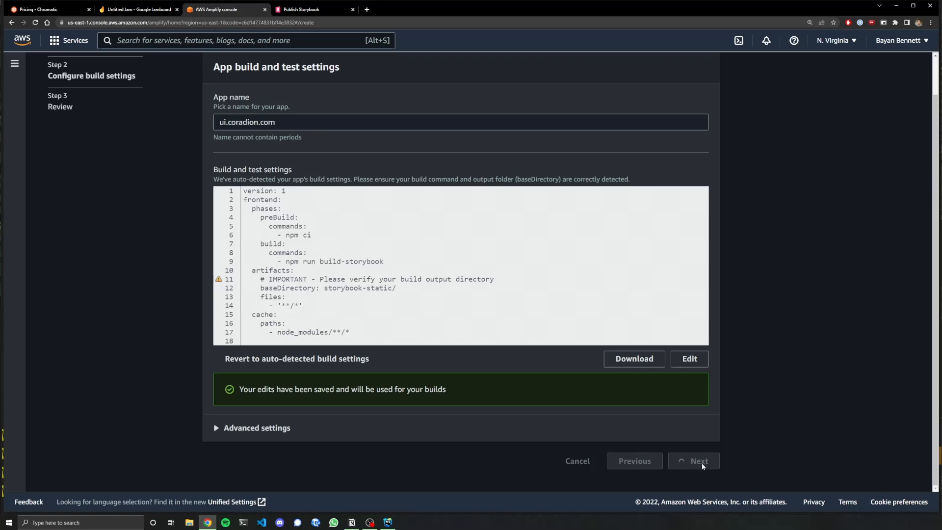
pyautogui.click(257, 427)
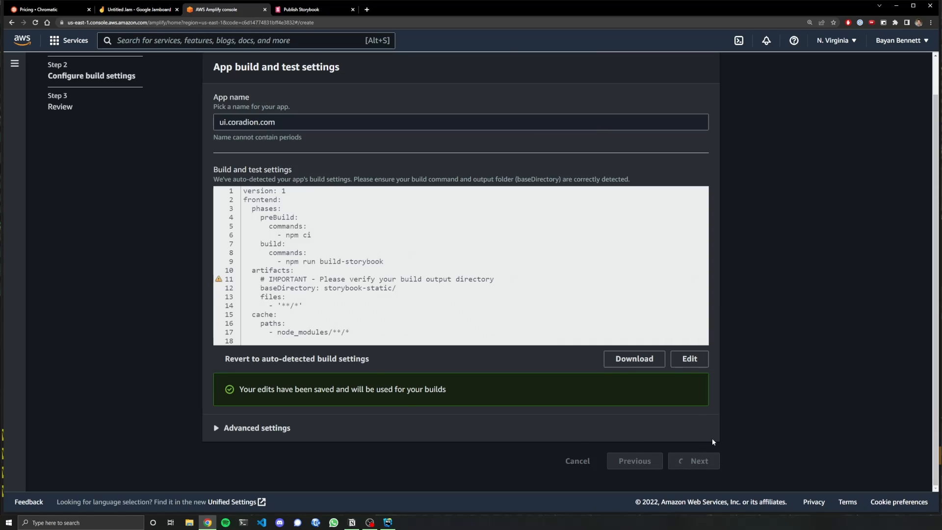
pyautogui.press('F12')
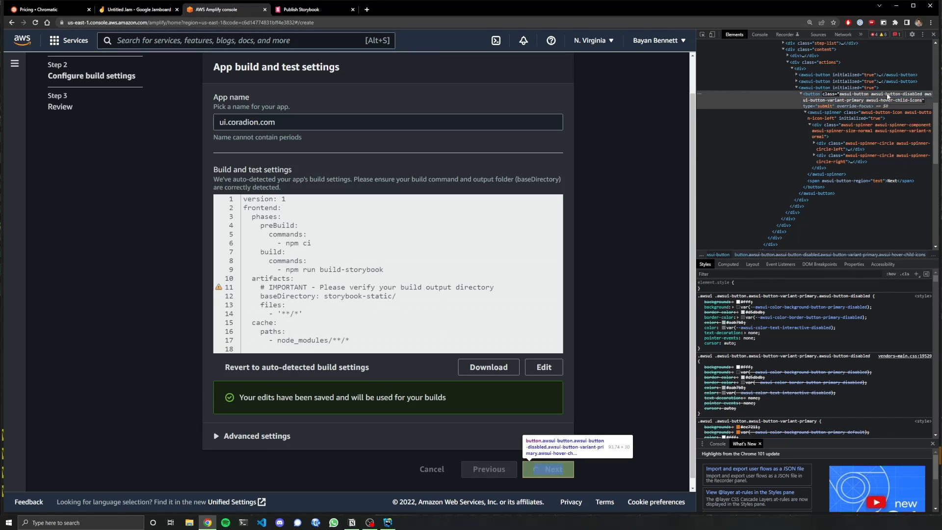
pyautogui.moveTo(886, 96)
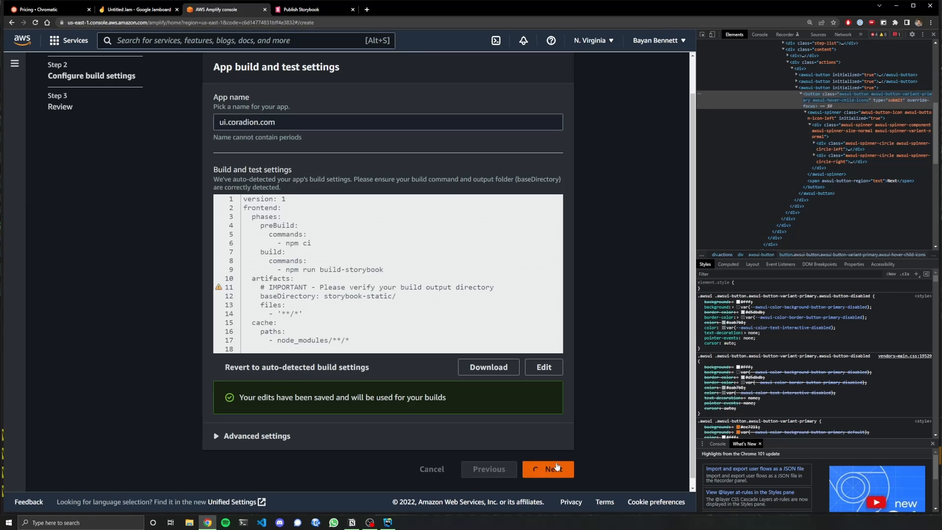
pyautogui.click(548, 469)
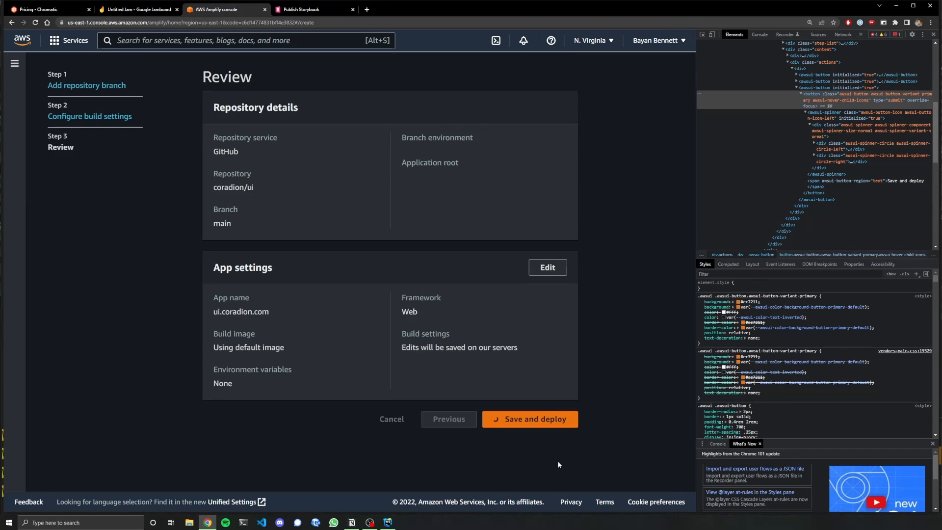
# Step: Save and deploy the renamed ui.coradion.com app, starting main branch provisioning
pyautogui.click(529, 418)
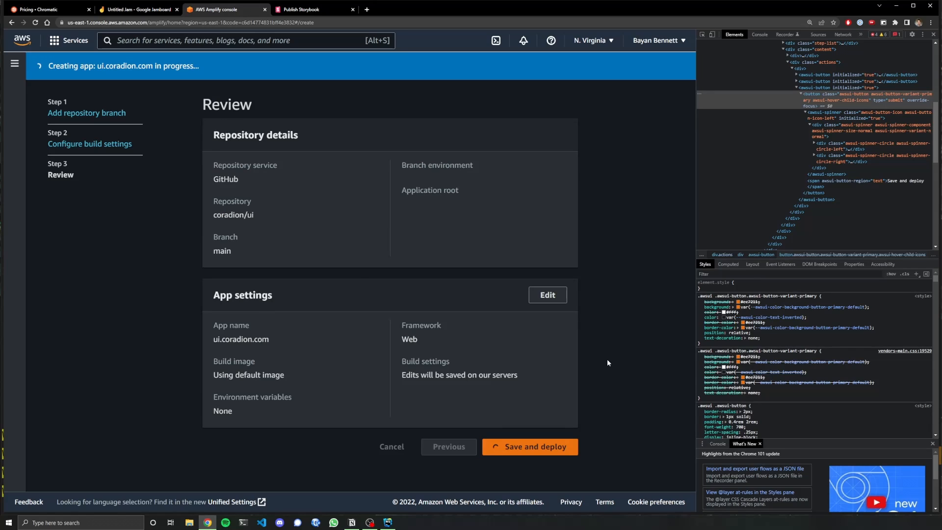
pyautogui.click(530, 447)
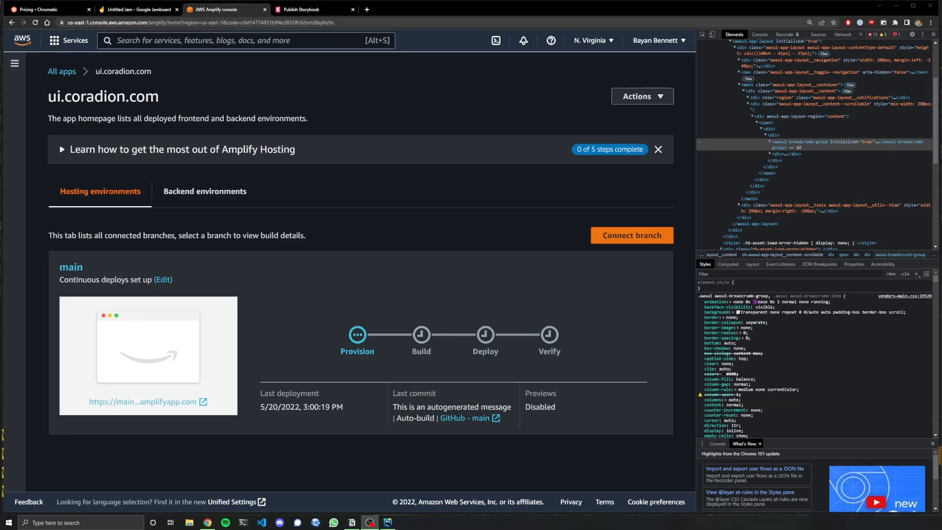
pyautogui.moveTo(441, 324)
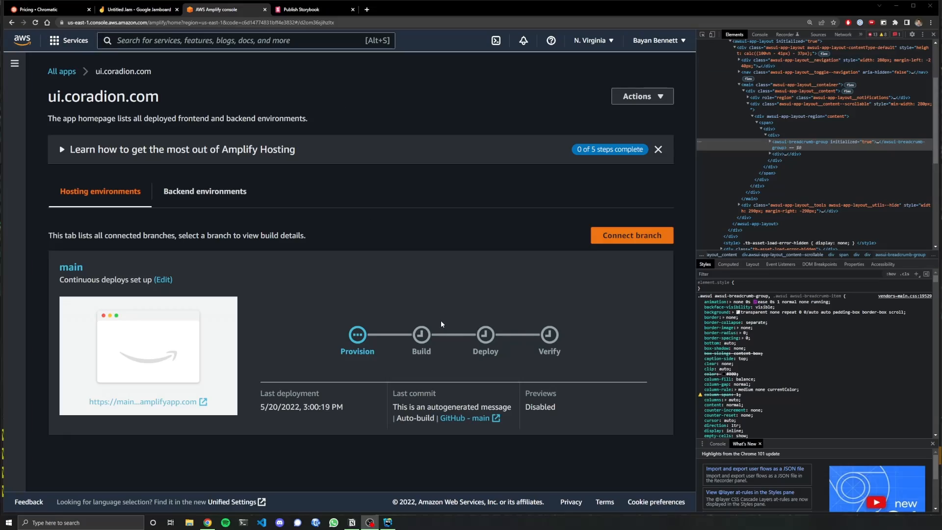
pyautogui.moveTo(205, 248)
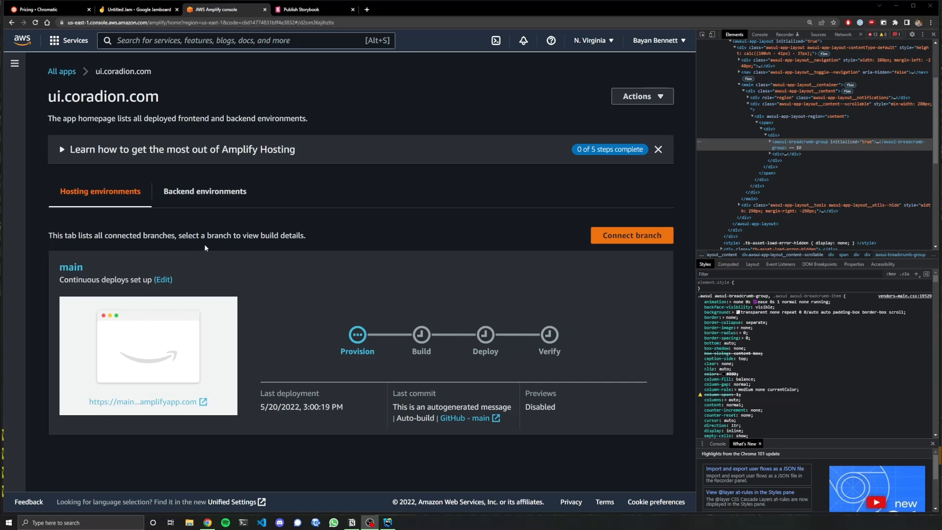
pyautogui.moveTo(144, 396)
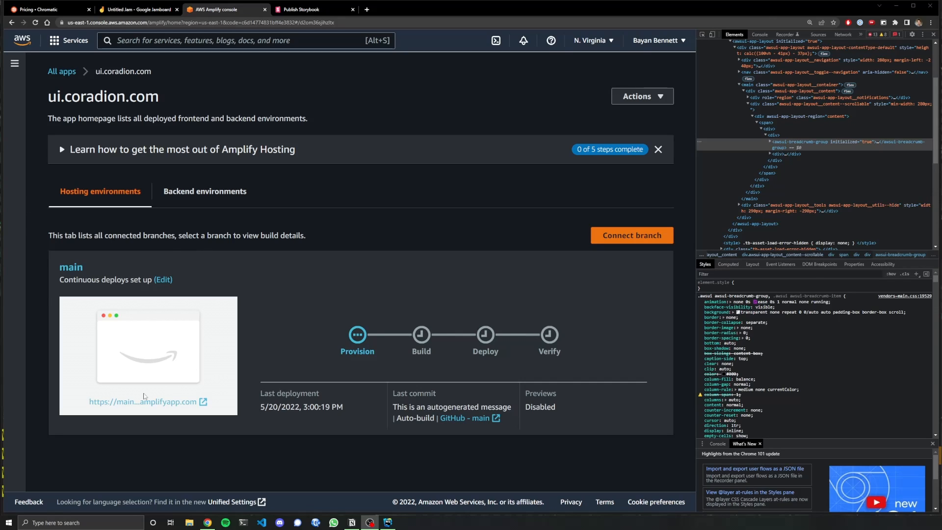
pyautogui.moveTo(133, 404)
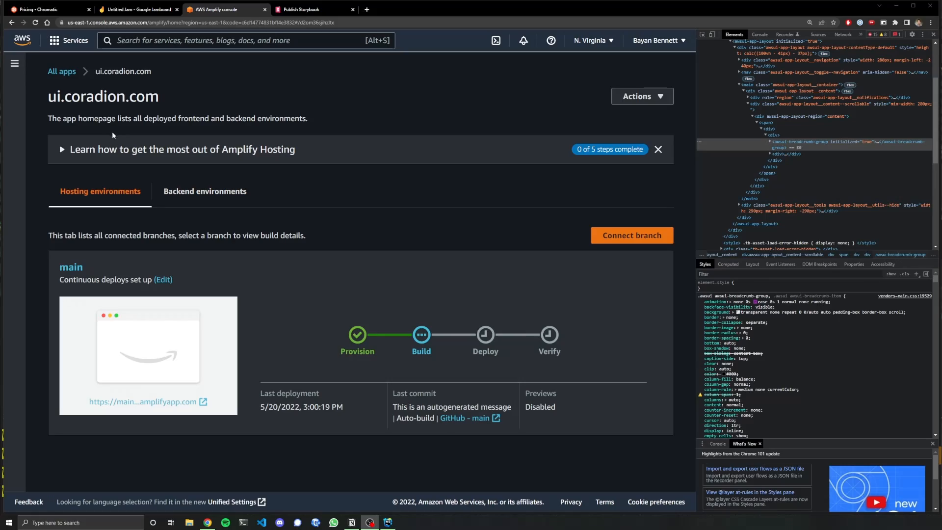
# Step: Expand the 'Learn how to get the most out of Amplify Hosting' checklist
pyautogui.click(62, 149)
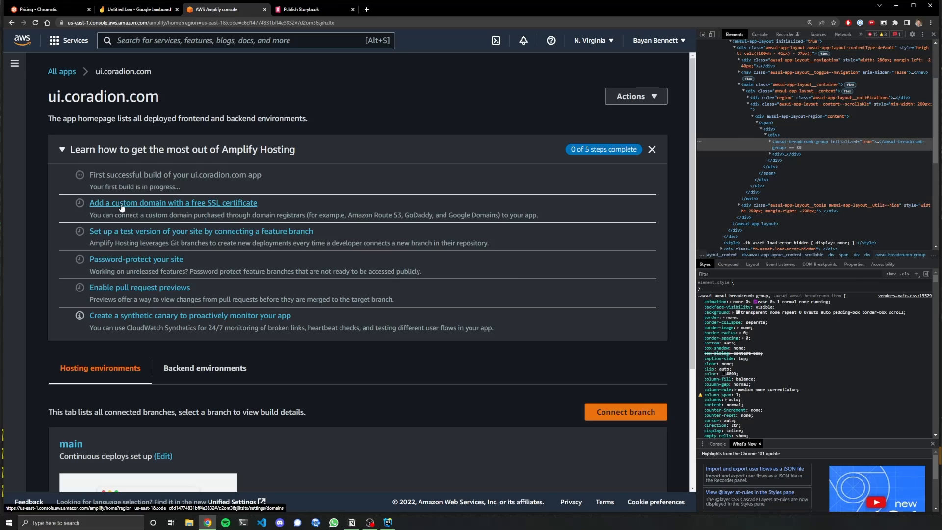
# Step: Add custom domain ui.coradion.com for the main branch with the www redirect disabled
pyautogui.click(173, 202)
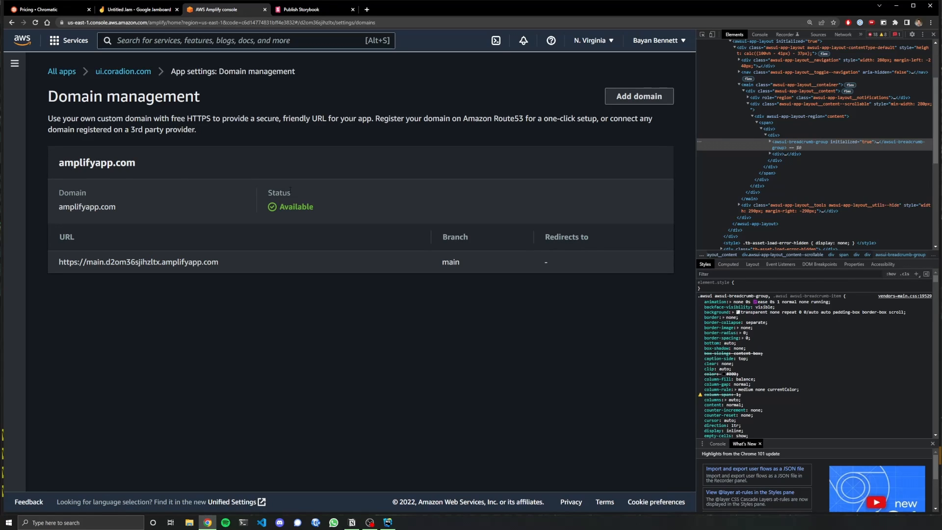
pyautogui.click(638, 96)
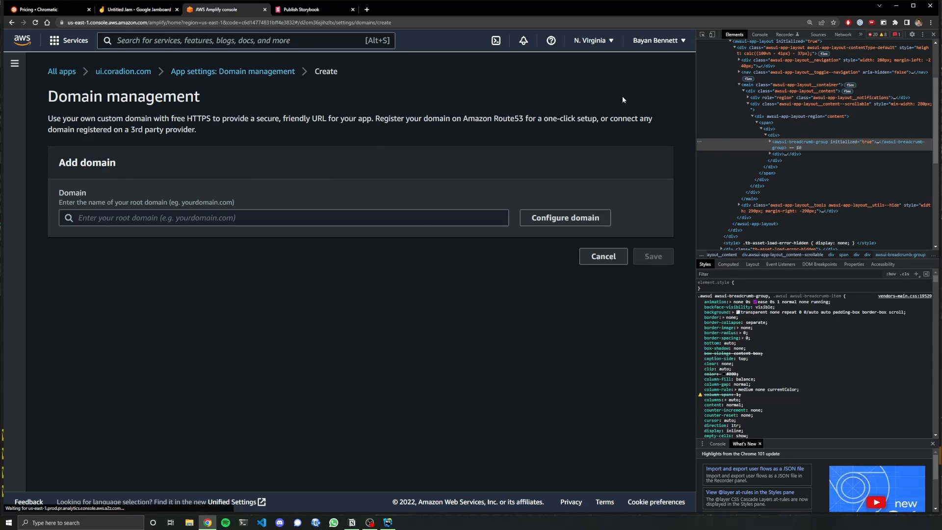
pyautogui.write('coradion.com')
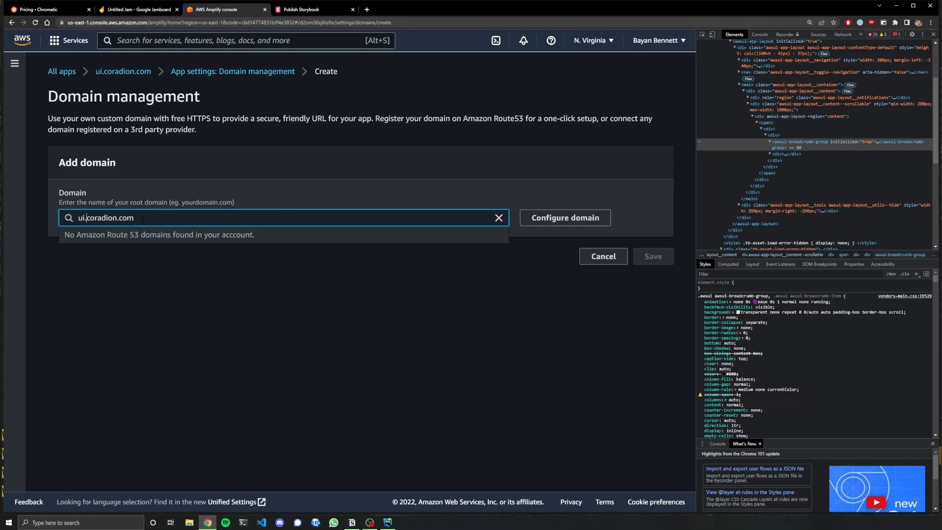
pyautogui.click(563, 217)
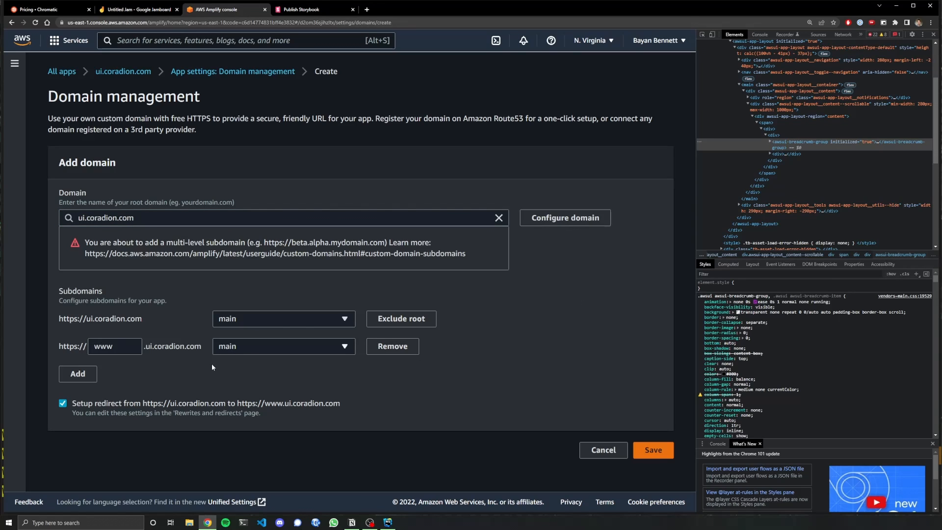
pyautogui.click(62, 403)
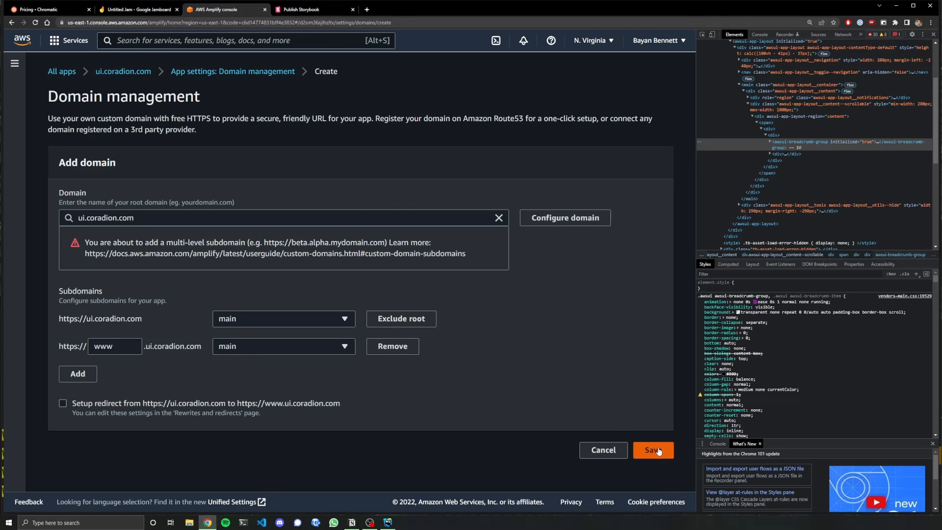
pyautogui.click(653, 450)
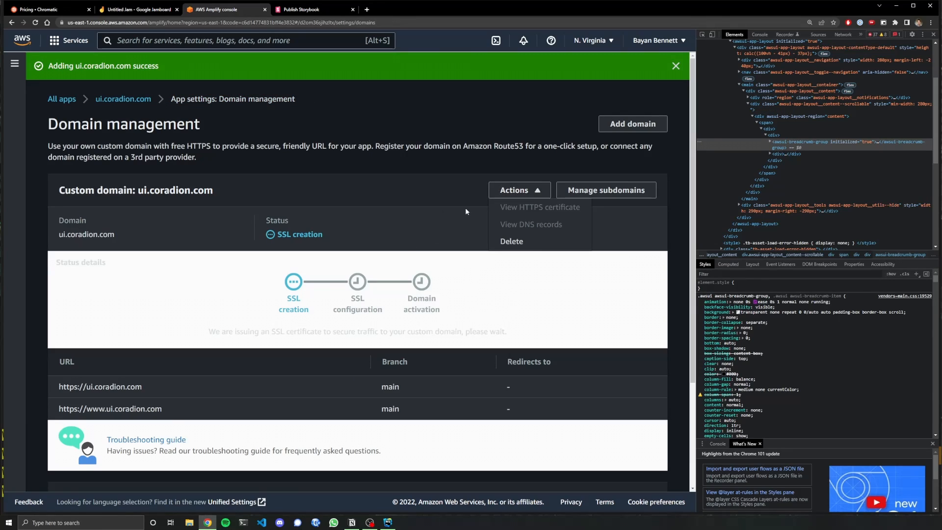
# Step: Dismiss the domain-added notice and focus the AWS services search bar
pyautogui.click(675, 65)
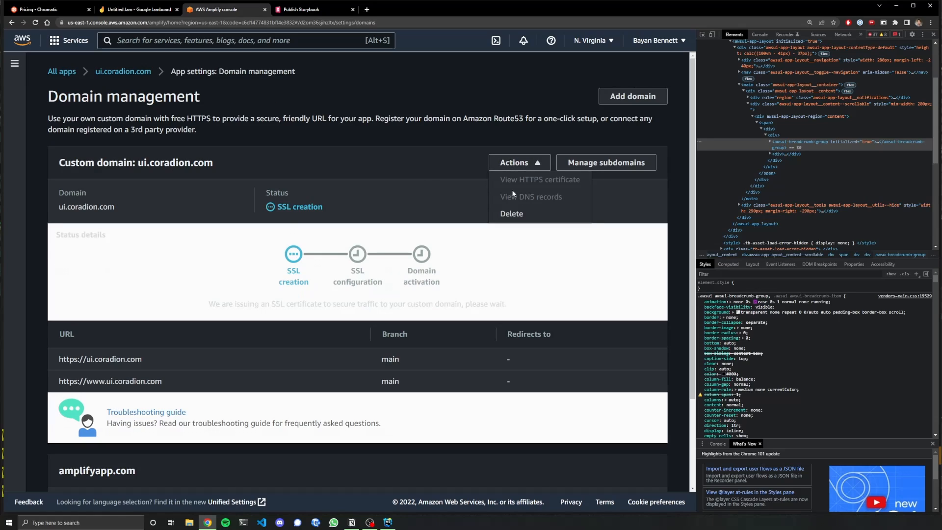
pyautogui.moveTo(513, 179)
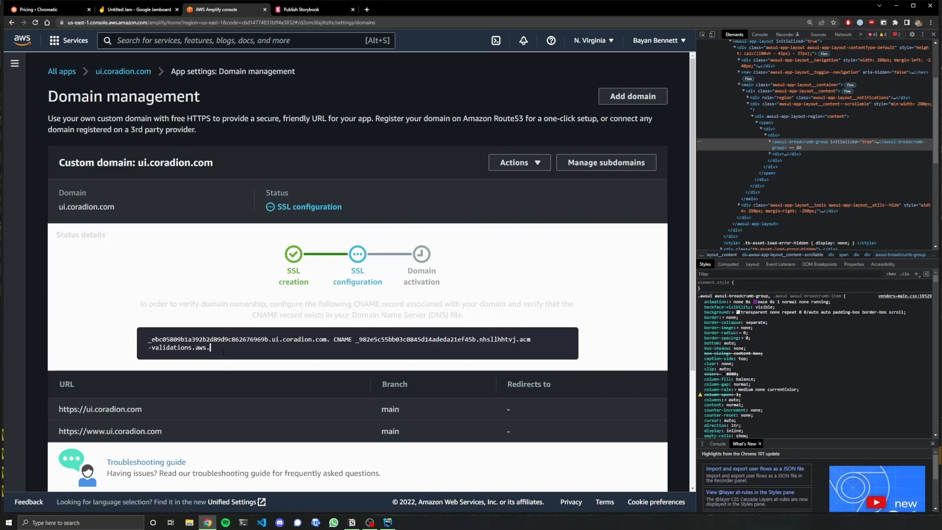
pyautogui.click(74, 41)
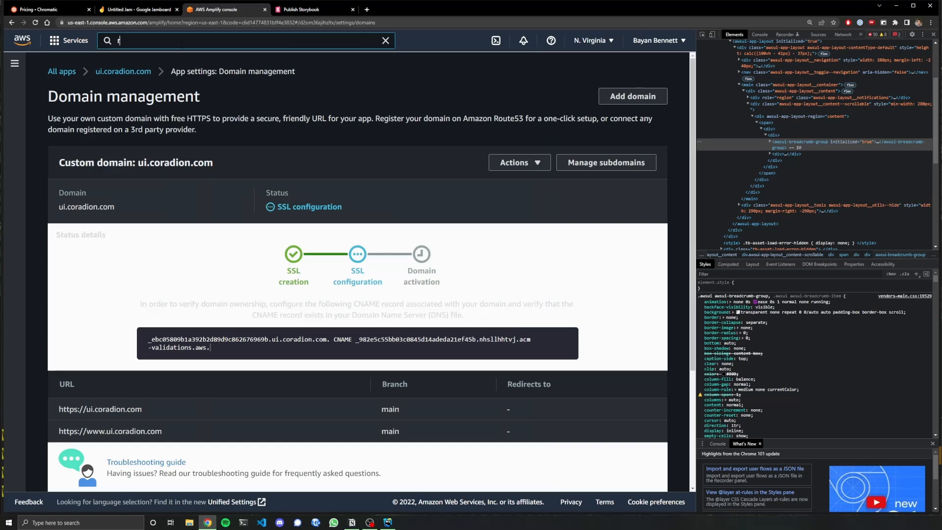
# Step: Start a CNAME record named 'ui' in Route 53's coradion.com hosted zone
pyautogui.write('route 53')
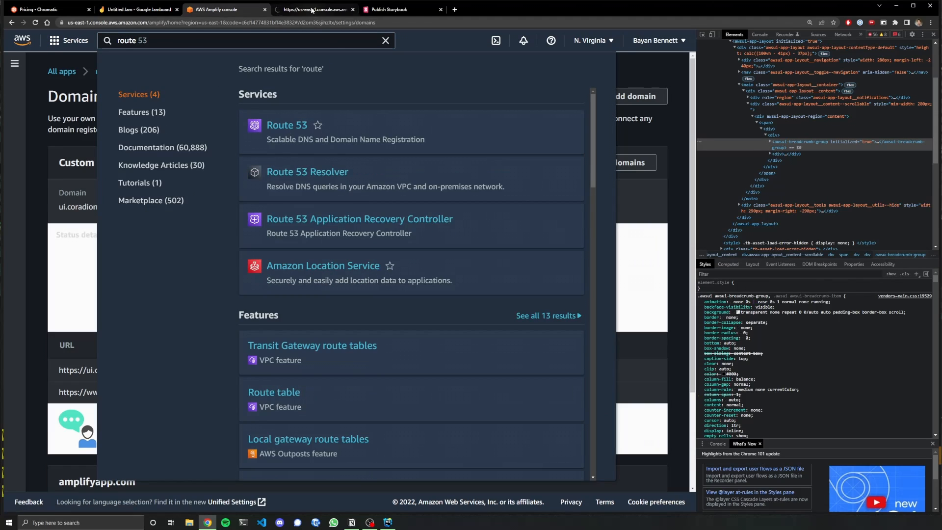
pyautogui.click(287, 125)
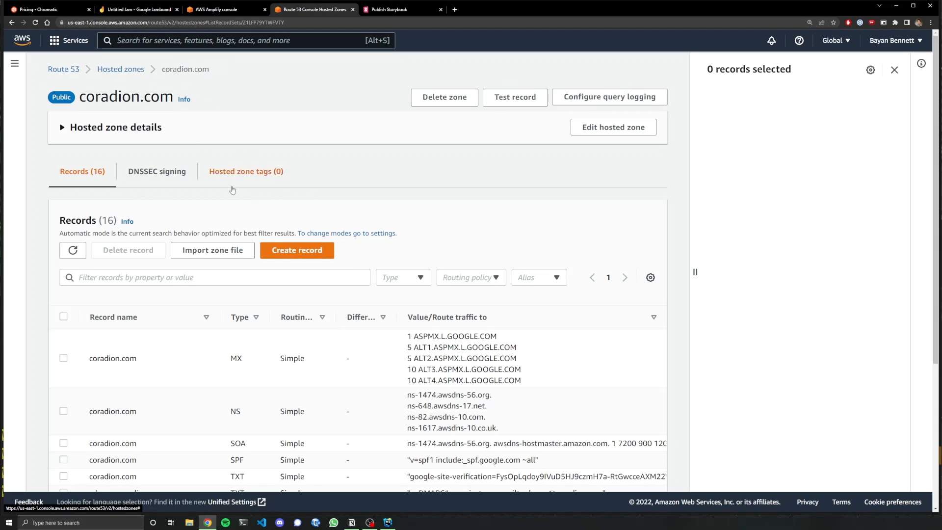
pyautogui.click(296, 250)
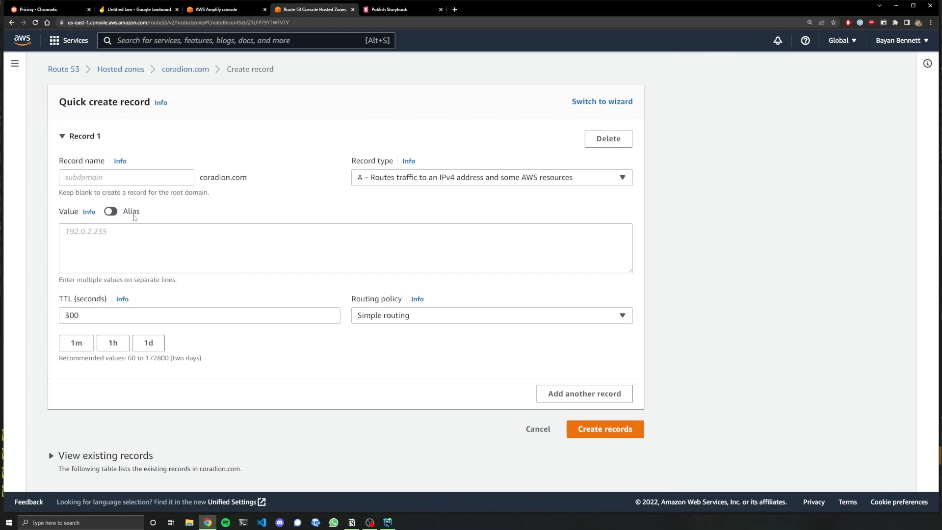
pyautogui.write('ui')
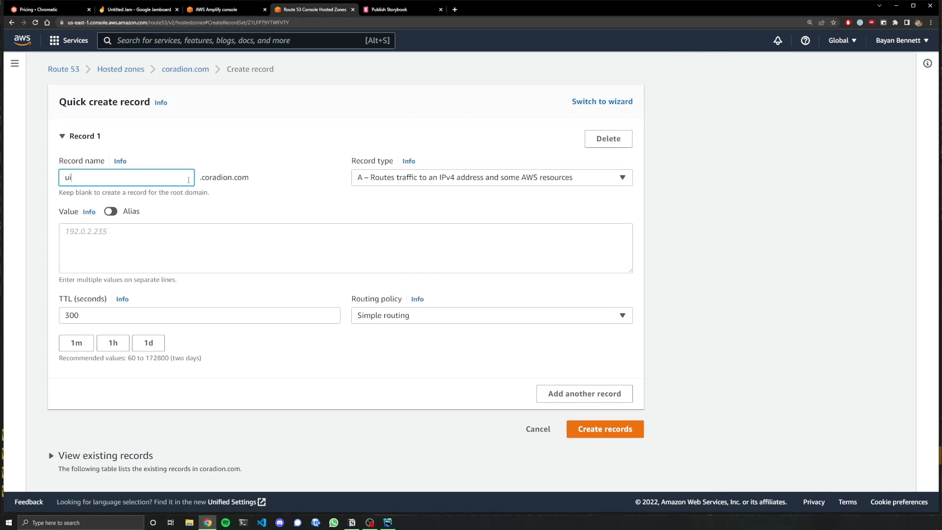
pyautogui.click(490, 177)
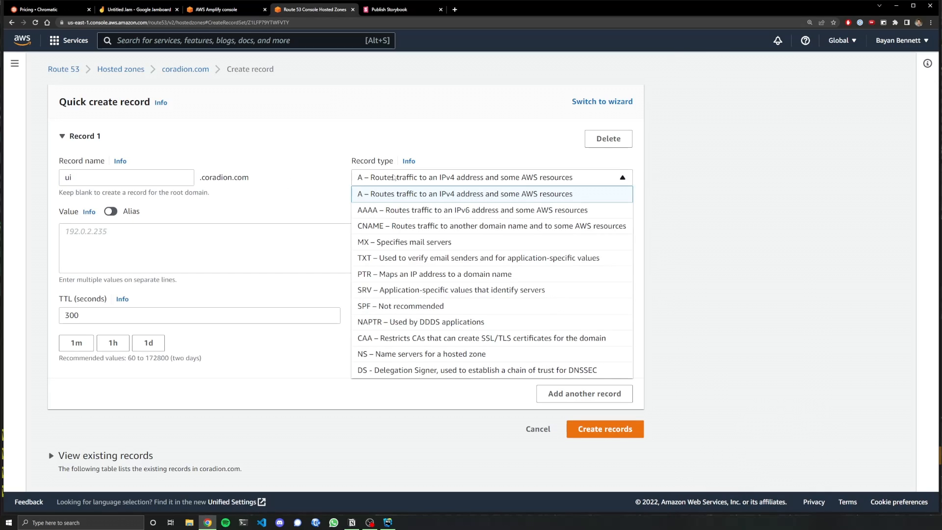
pyautogui.click(490, 225)
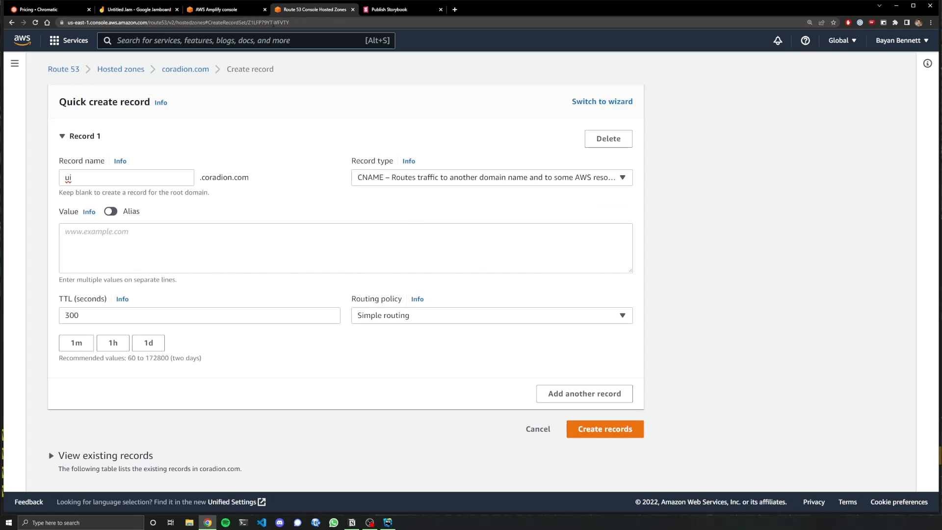
pyautogui.click(225, 8)
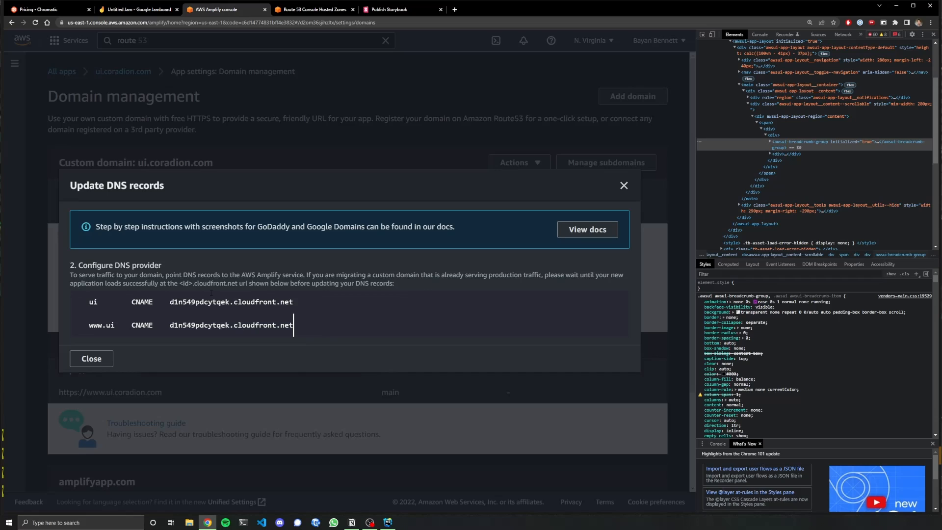
pyautogui.click(313, 8)
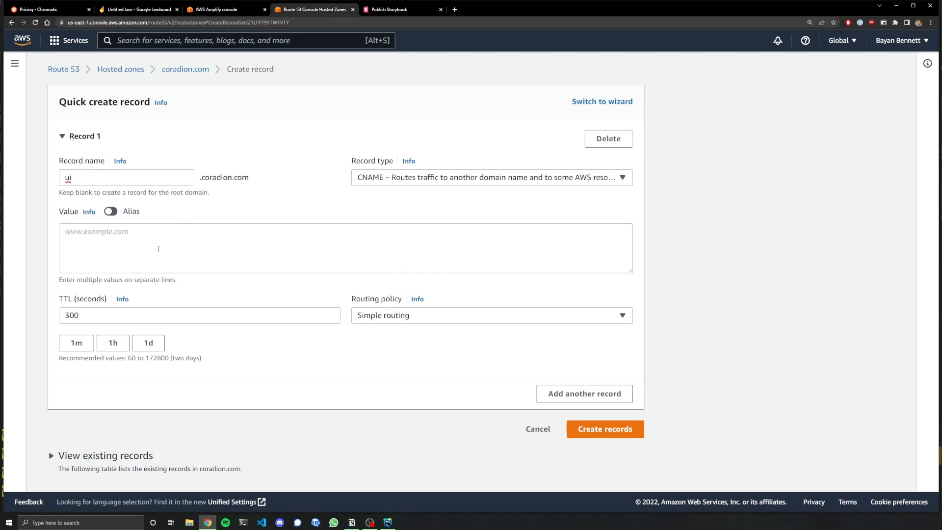
pyautogui.write('d1n549pdcytqek.cloudfront.net')
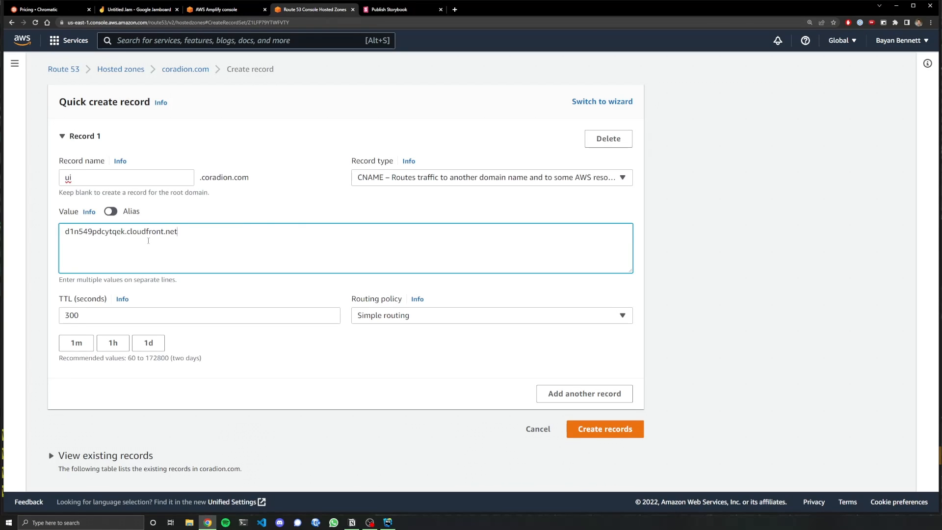
pyautogui.moveTo(575, 405)
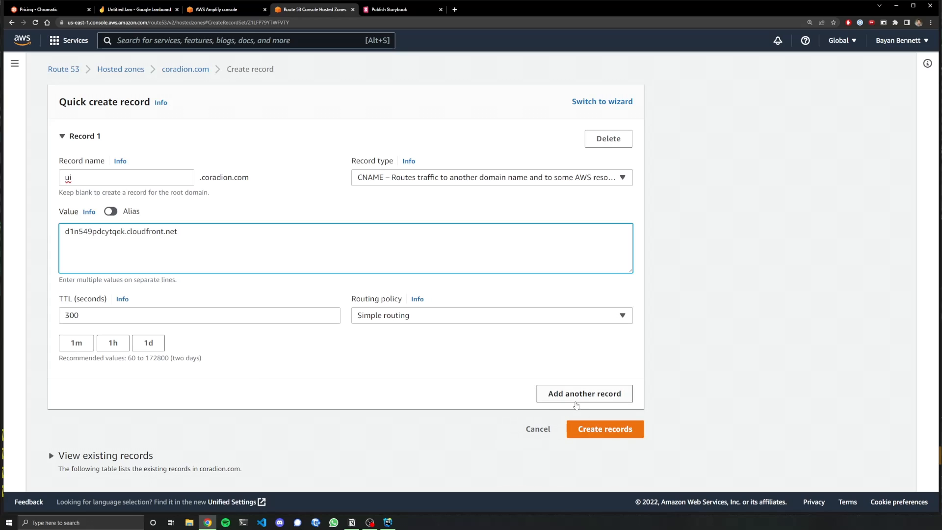
pyautogui.click(583, 394)
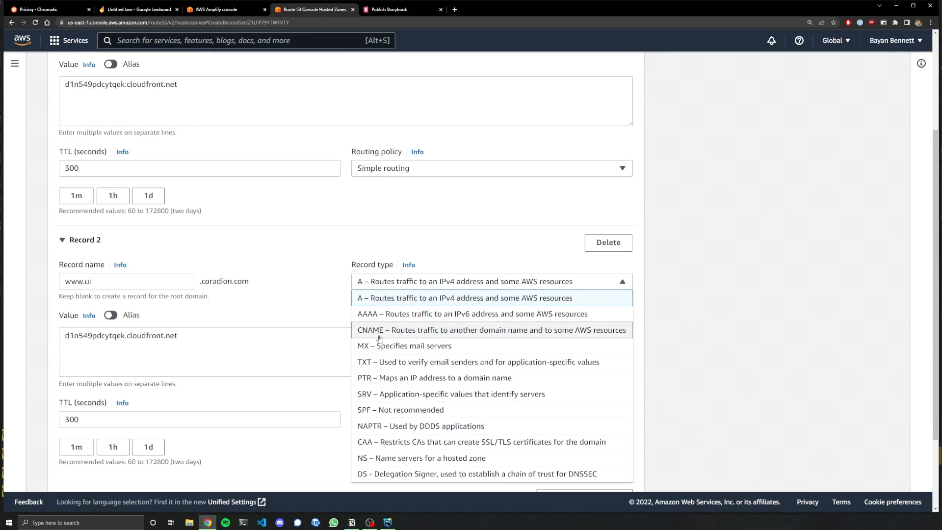
pyautogui.click(491, 329)
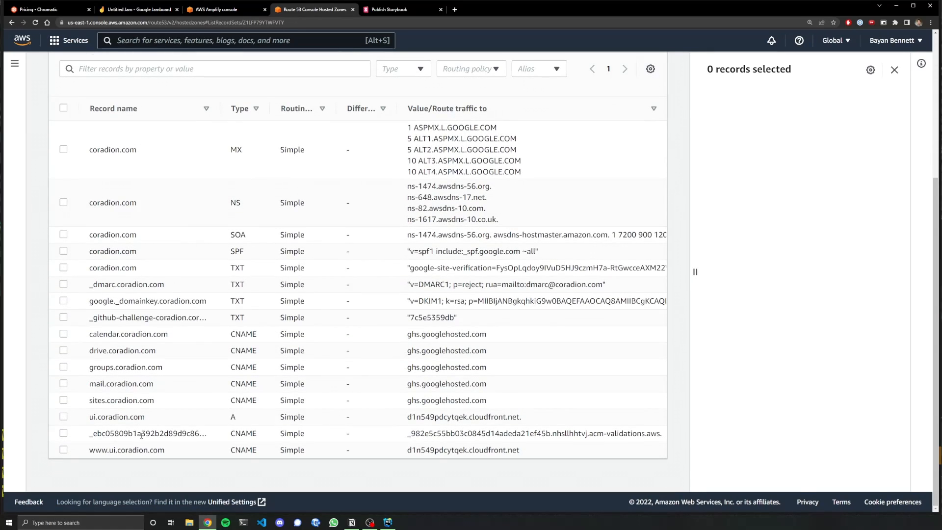
# Step: Check the new DNS records against Amplify's domain activation status and the failed build
pyautogui.doubleClick(463, 416)
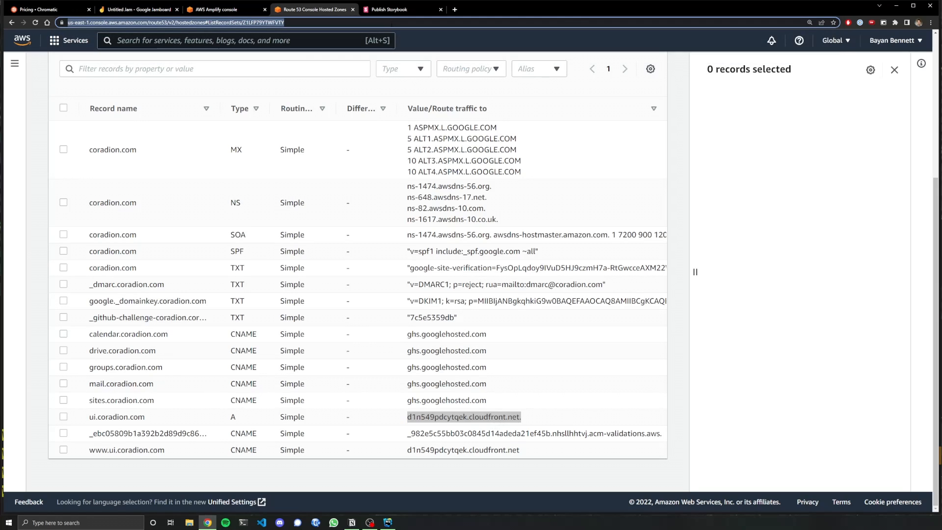
pyautogui.click(216, 9)
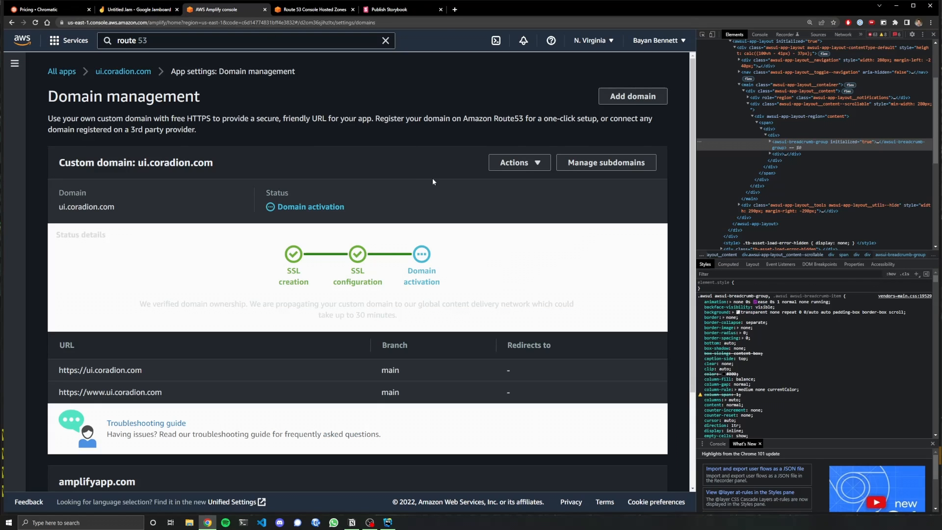
pyautogui.click(313, 9)
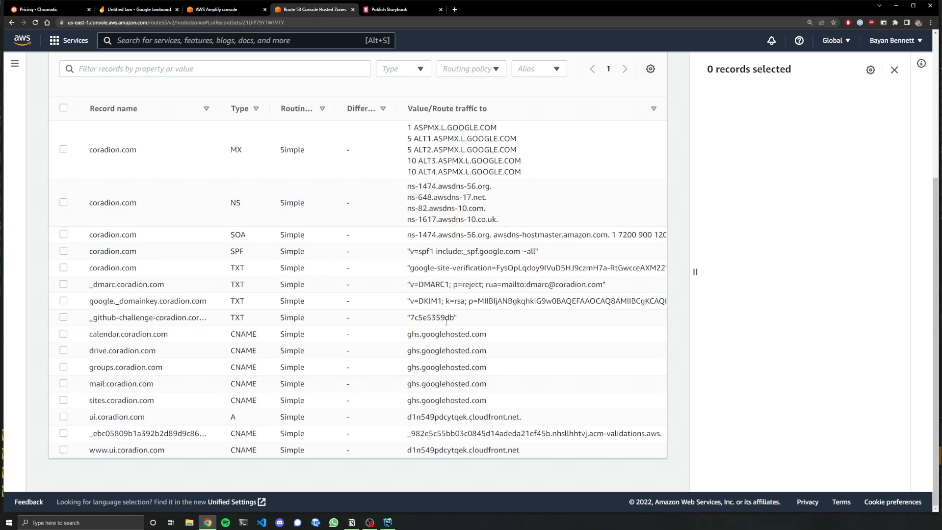
pyautogui.moveTo(512, 386)
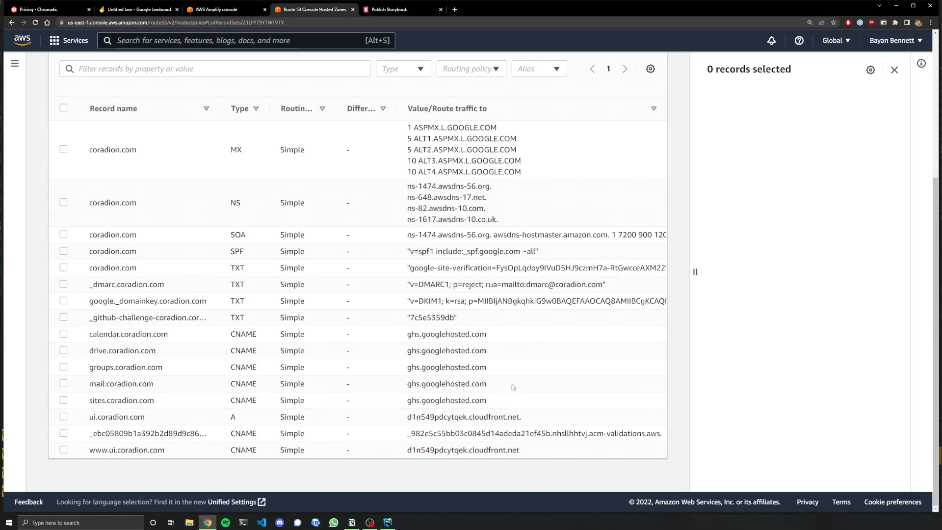
pyautogui.click(220, 9)
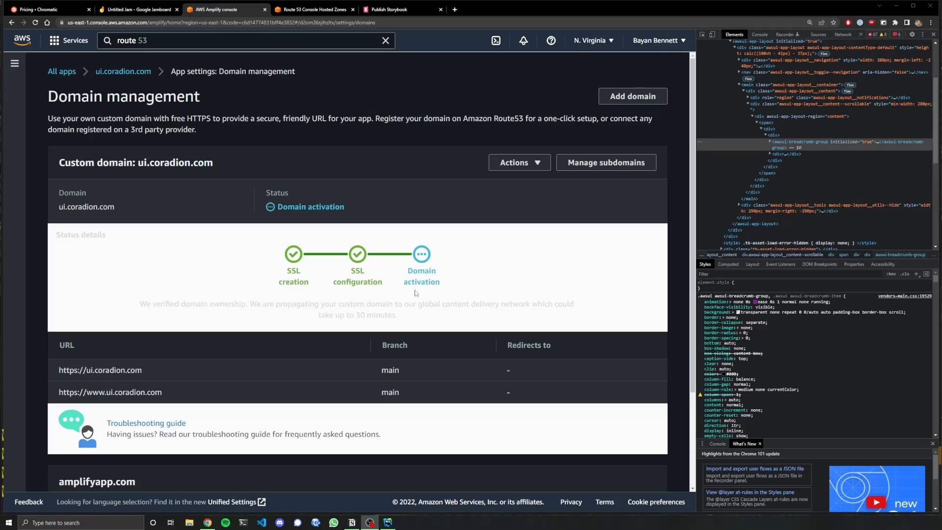
pyautogui.scroll(-3)
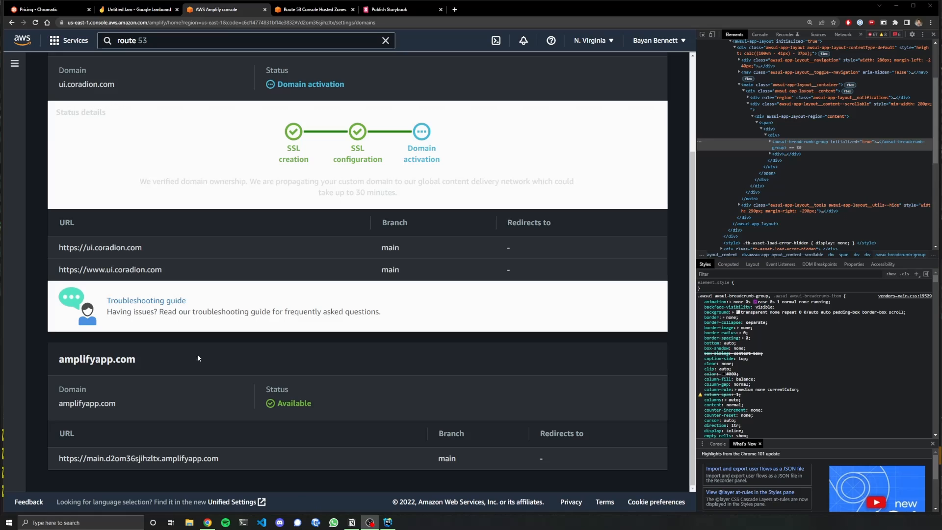
pyautogui.scroll(3)
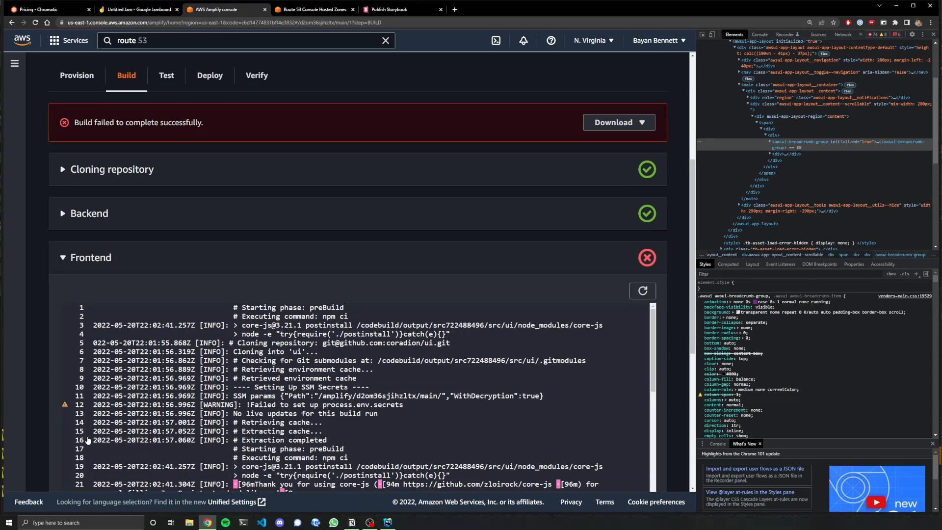
# Step: Scroll the Frontend log to the error and look up "Cannot find module 'react/package.json'"
pyautogui.scroll(-3)
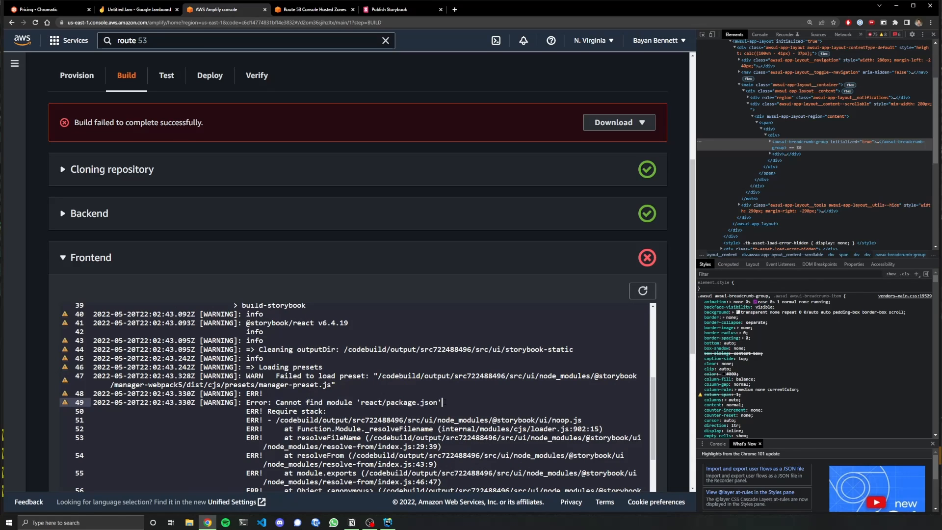
pyautogui.scroll(-3)
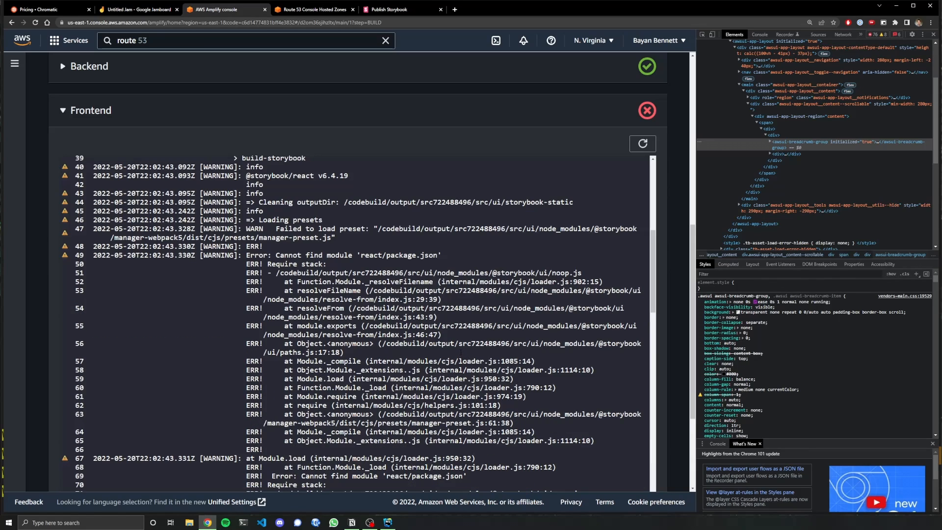
pyautogui.scroll(-3)
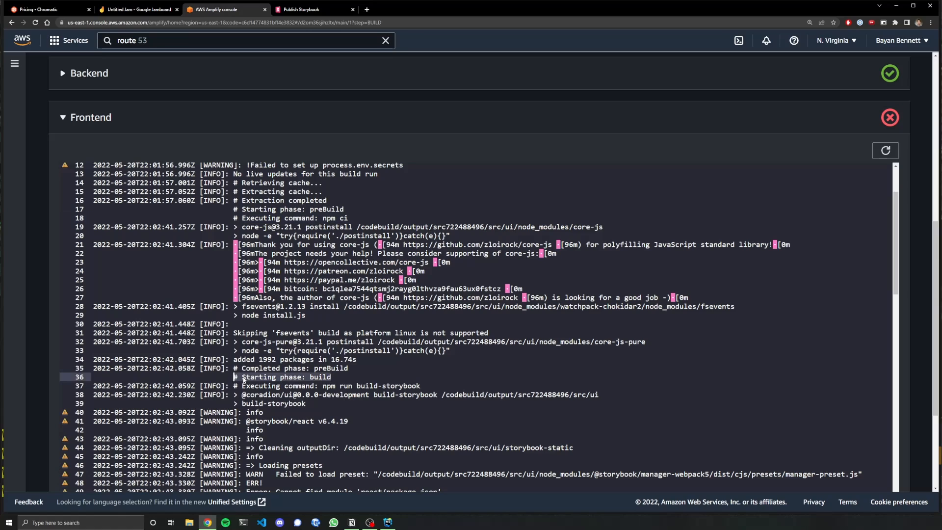
pyautogui.scroll(-3)
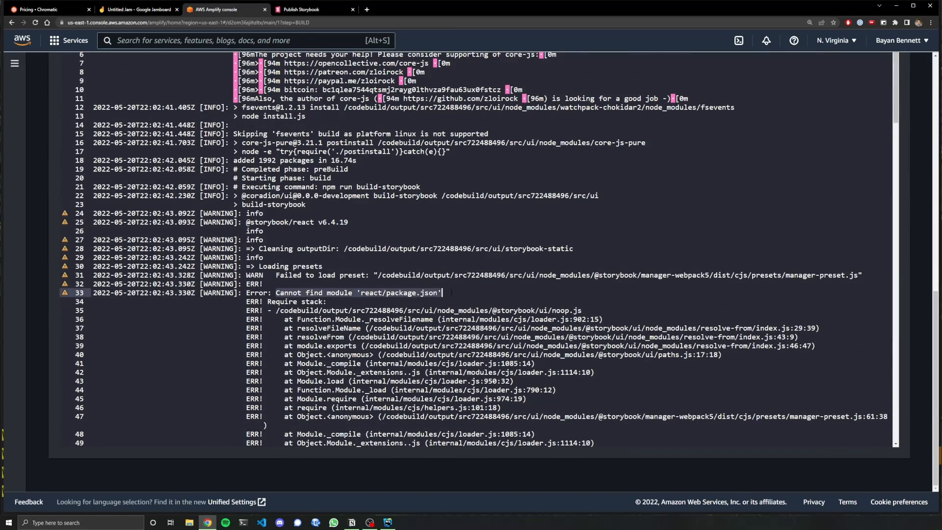
pyautogui.write("Cannot find module 'react/package.json'")
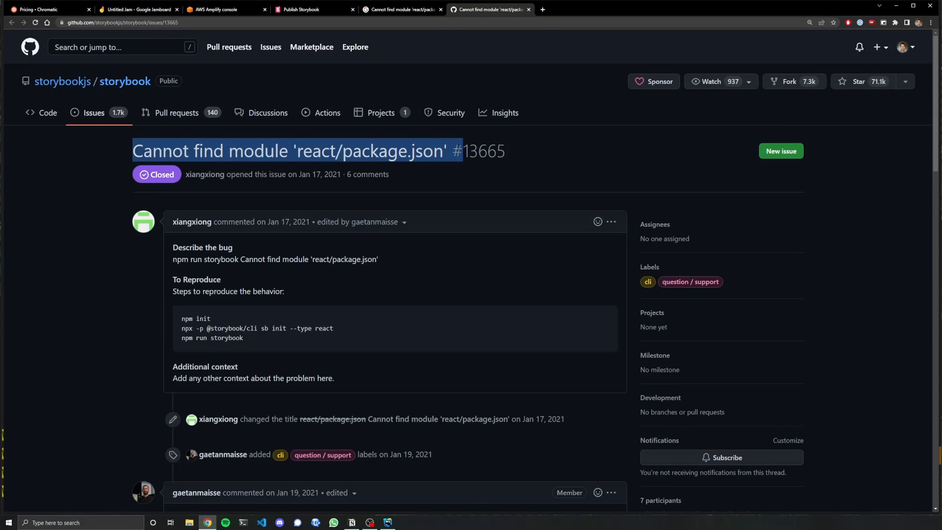
pyautogui.scroll(-3)
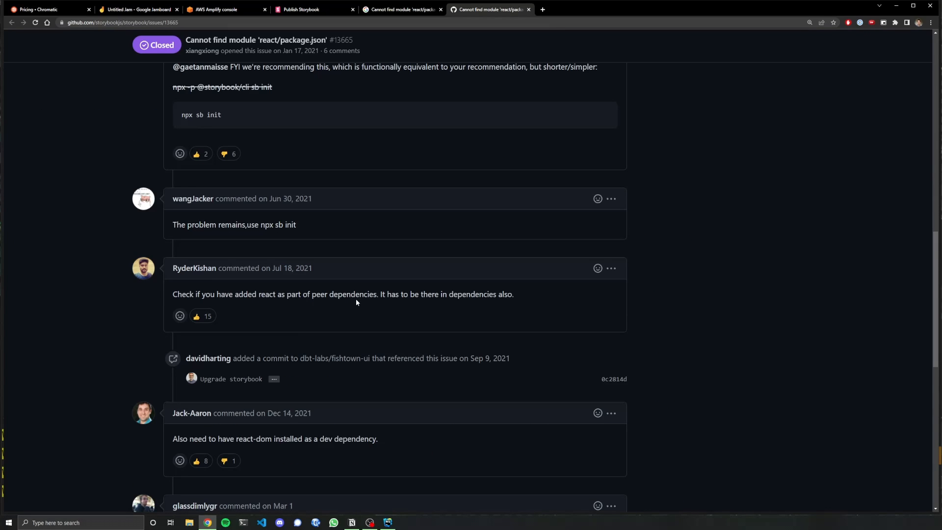
pyautogui.scroll(-3)
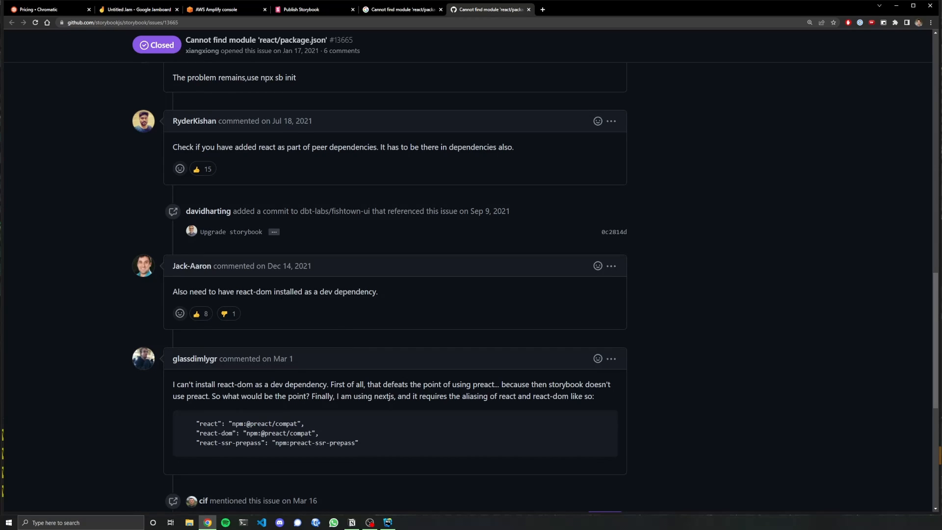
pyautogui.scroll(-3)
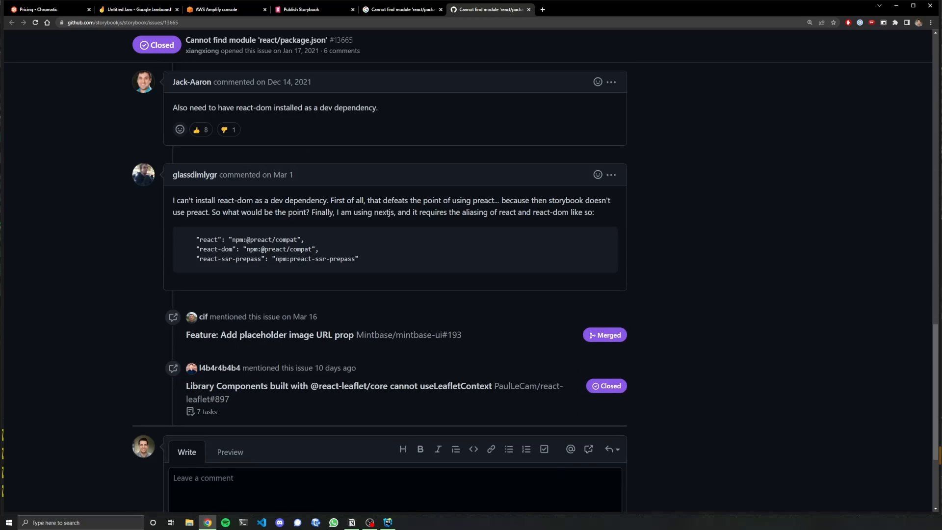
pyautogui.moveTo(253, 229)
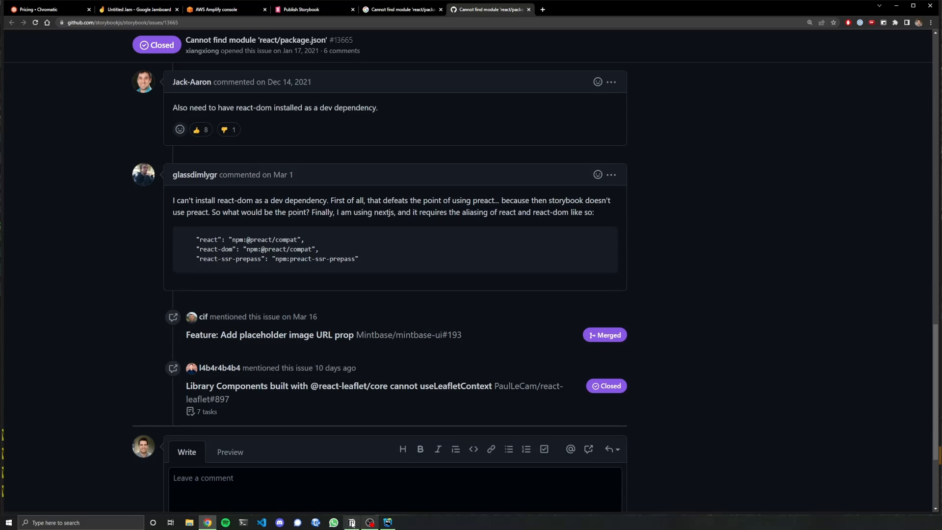
pyautogui.click(388, 522)
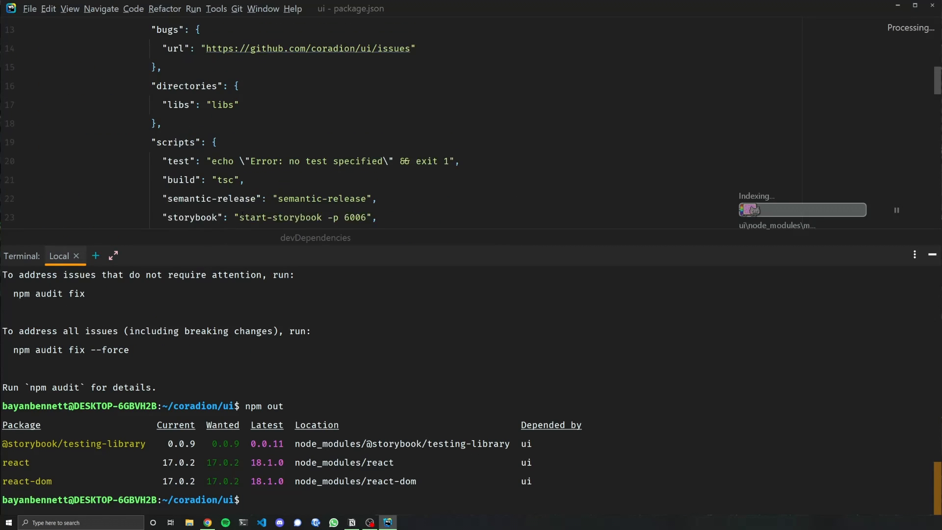
# Step: Find 'depend' in package.json, revealing react and react-dom ^17.0.2 only under peerDependencies
pyautogui.write('depend')
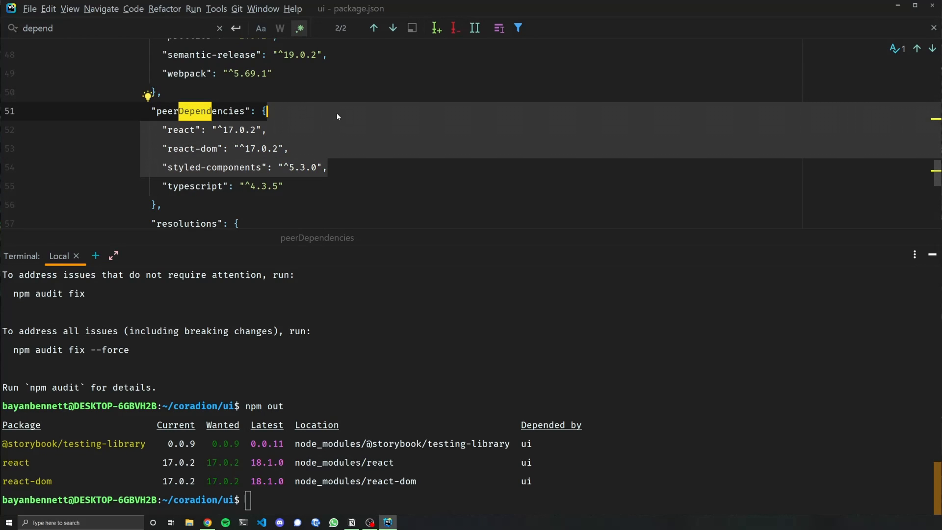
pyautogui.click(267, 130)
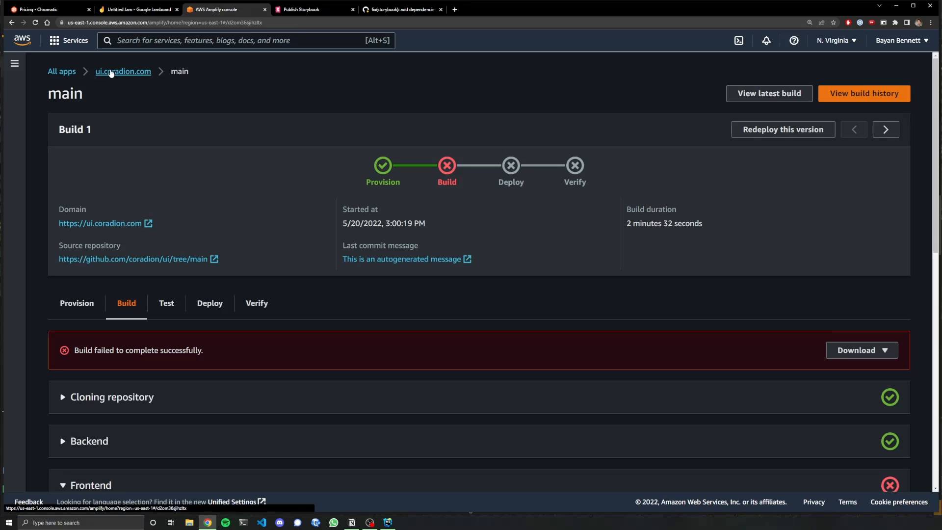
# Step: Open Build 2 and read its build-storybook failure in the Frontend log
pyautogui.click(885, 129)
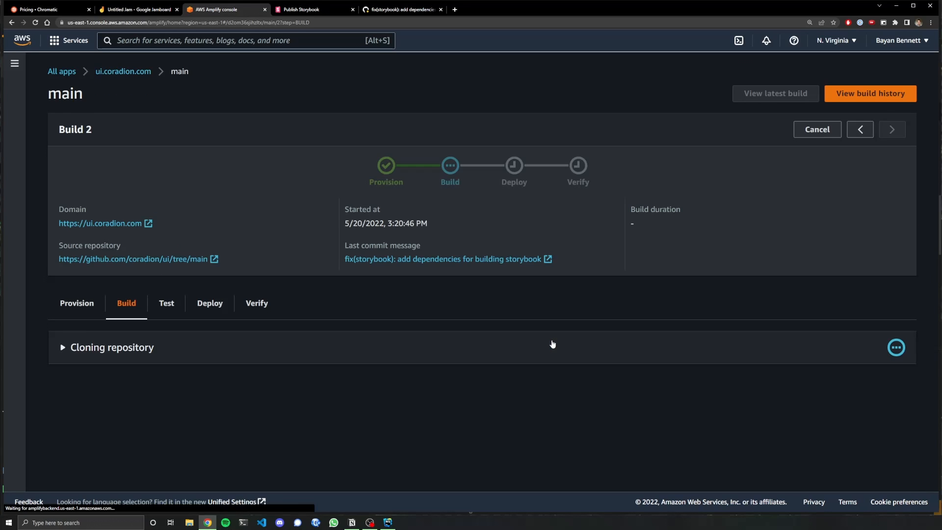
pyautogui.scroll(-3)
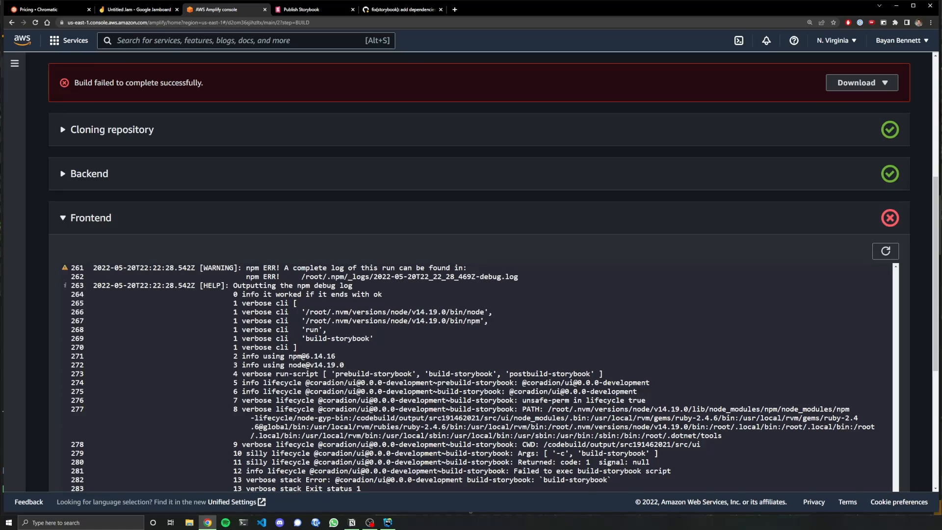
pyautogui.scroll(-3)
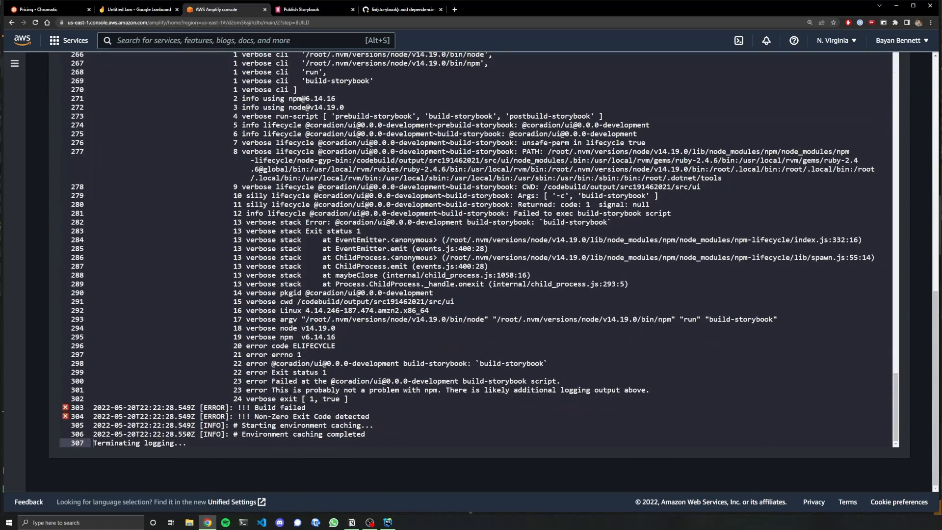
pyautogui.scroll(3)
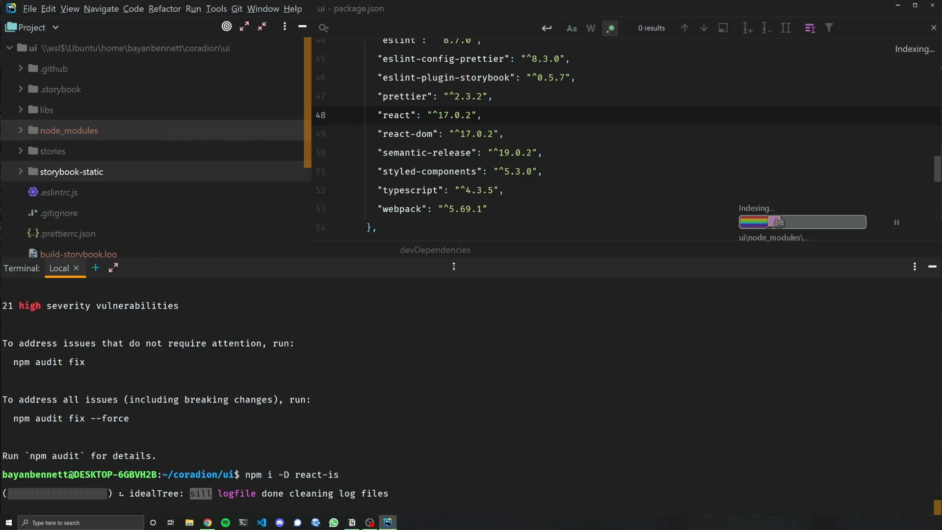
# Step: Confirm the newer build's webpack compile of Storybook, then open ui.coradion.com
pyautogui.click(207, 522)
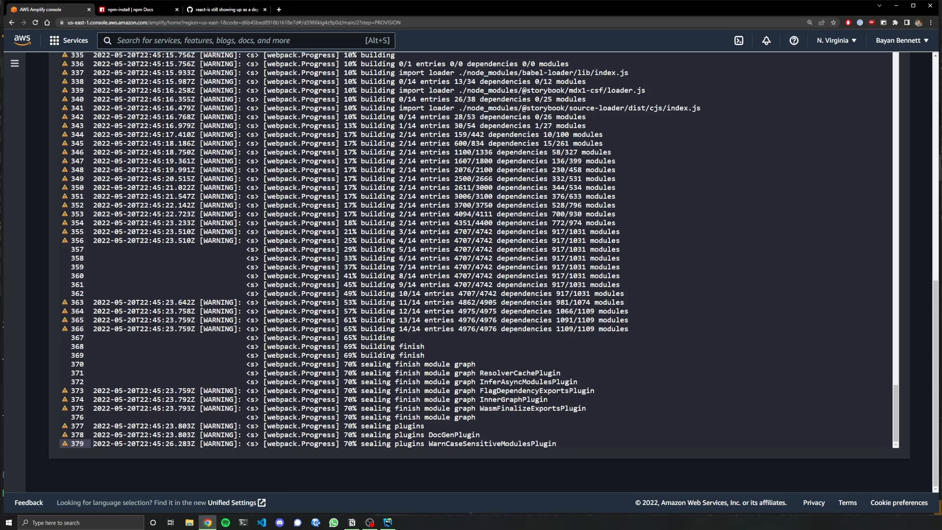
pyautogui.scroll(3)
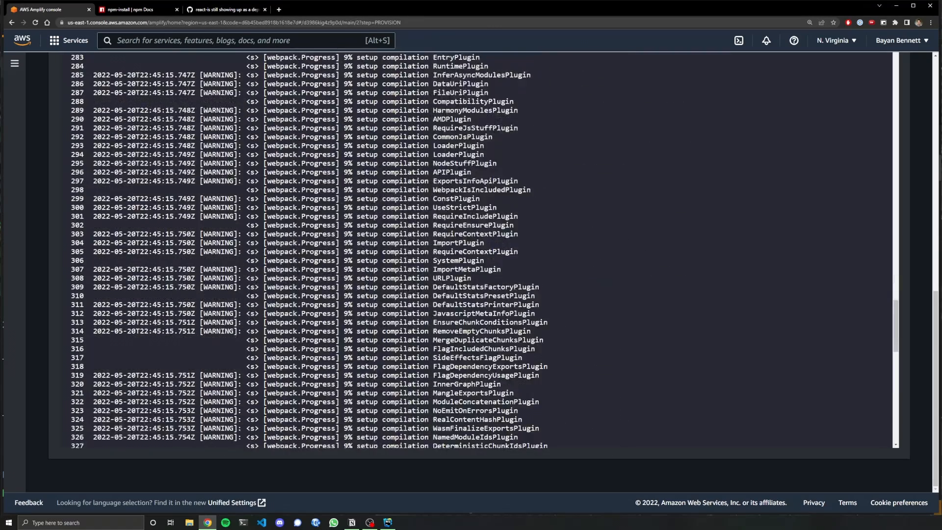
pyautogui.click(138, 9)
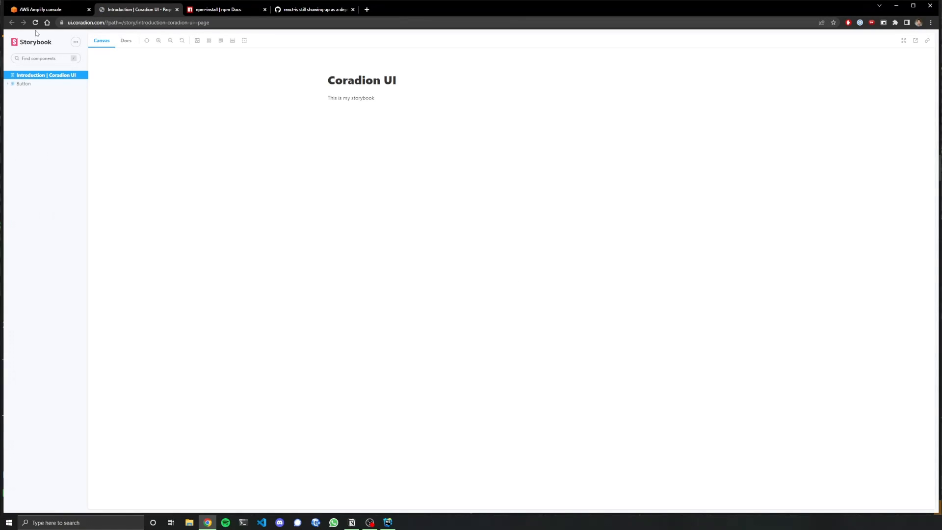
# Step: Open the Button > Primary story and change its label to 'aslkdhfjkalsdflh'
pyautogui.click(23, 84)
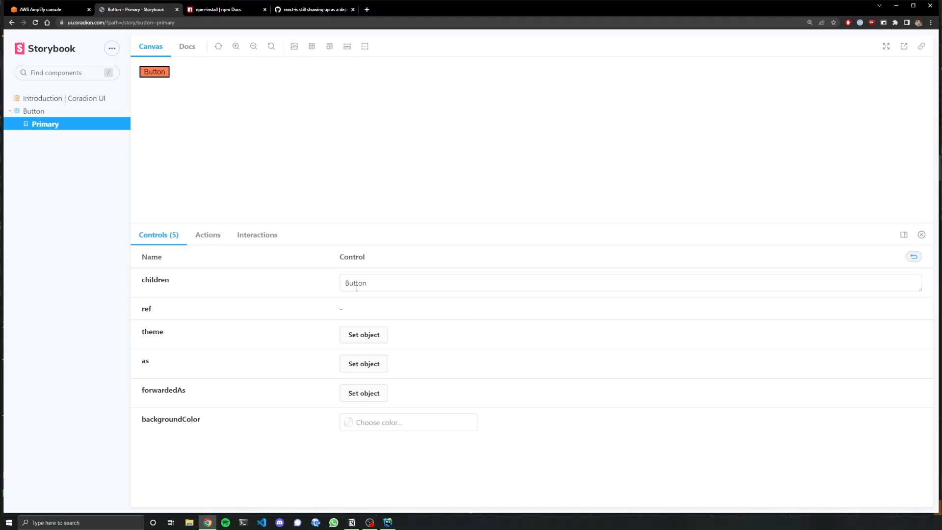
pyautogui.write('aslkdhfjkalsdflh')
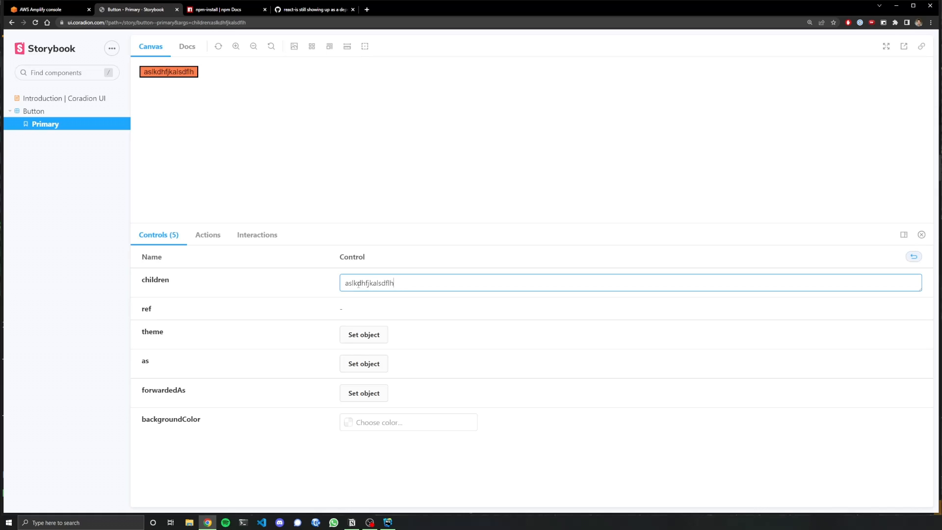
pyautogui.click(388, 521)
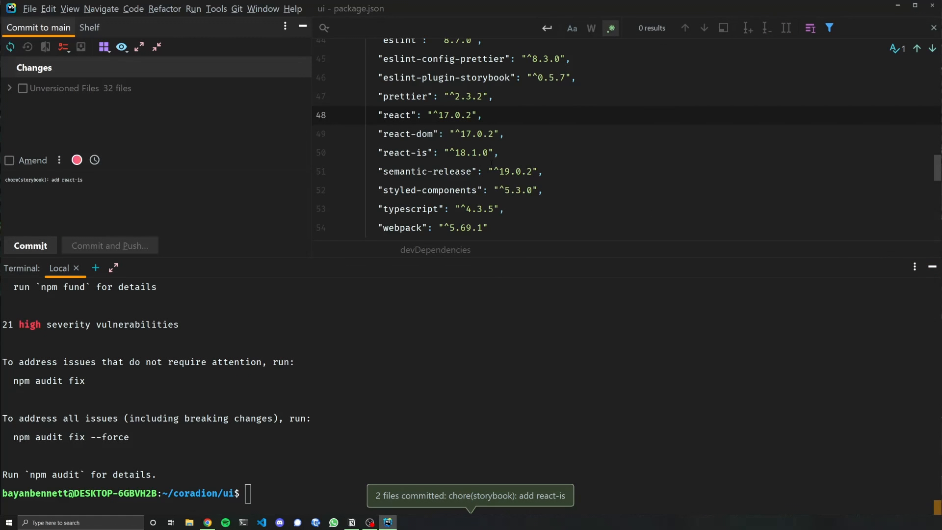
# Step: Review package.json and begin editing the react-is devDependency version
pyautogui.scroll(-3)
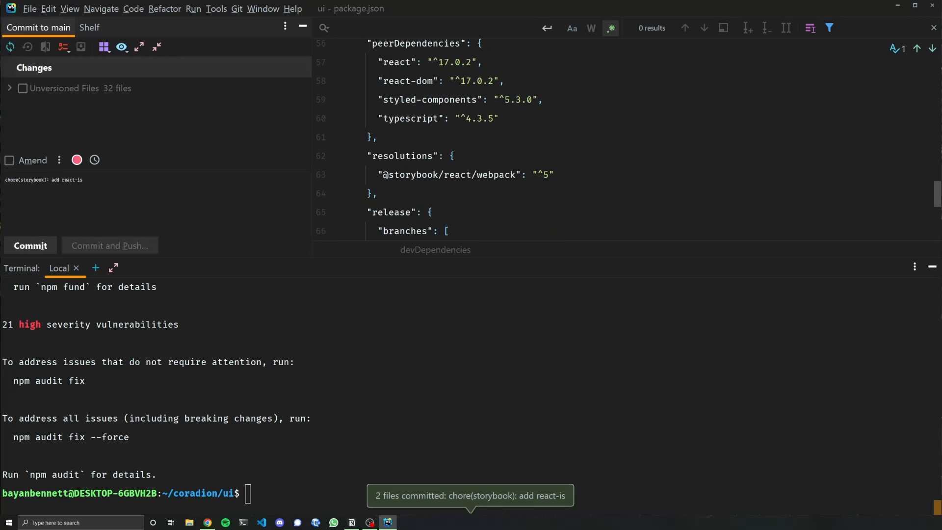
pyautogui.scroll(3)
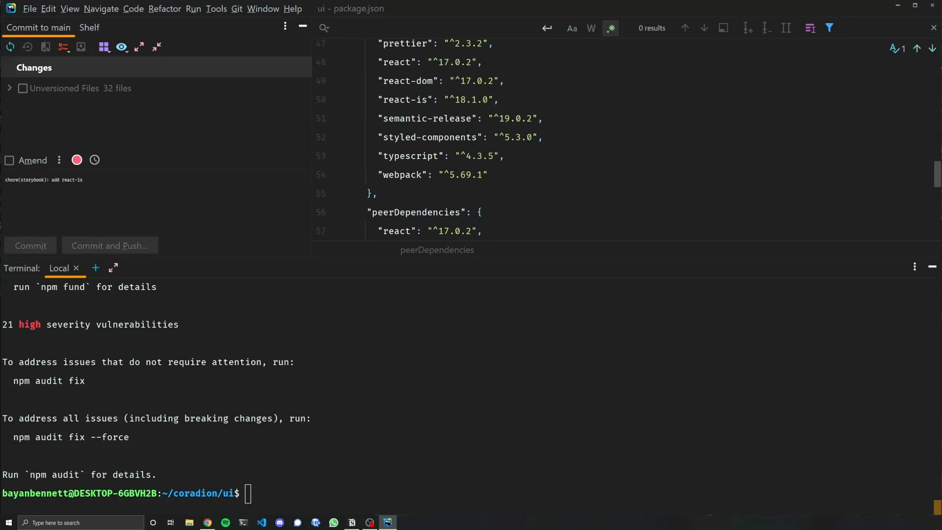
pyautogui.scroll(-3)
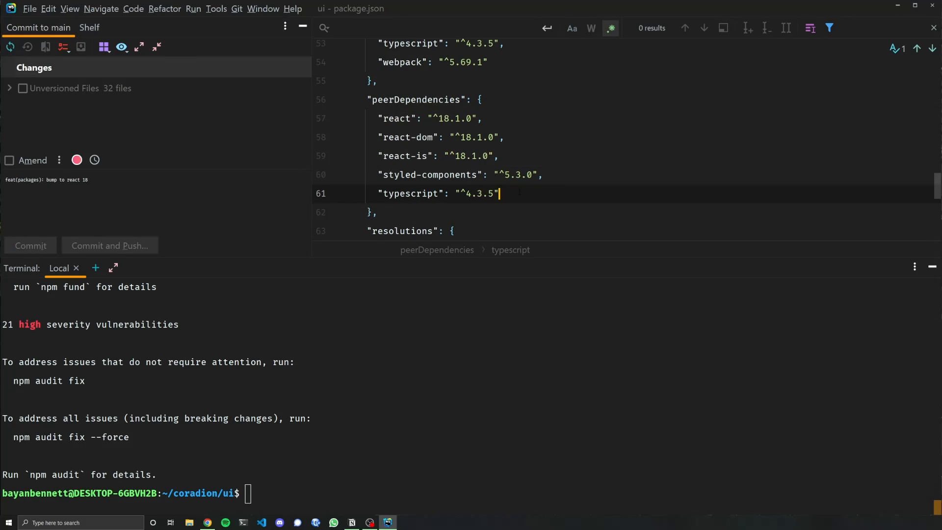
pyautogui.scroll(3)
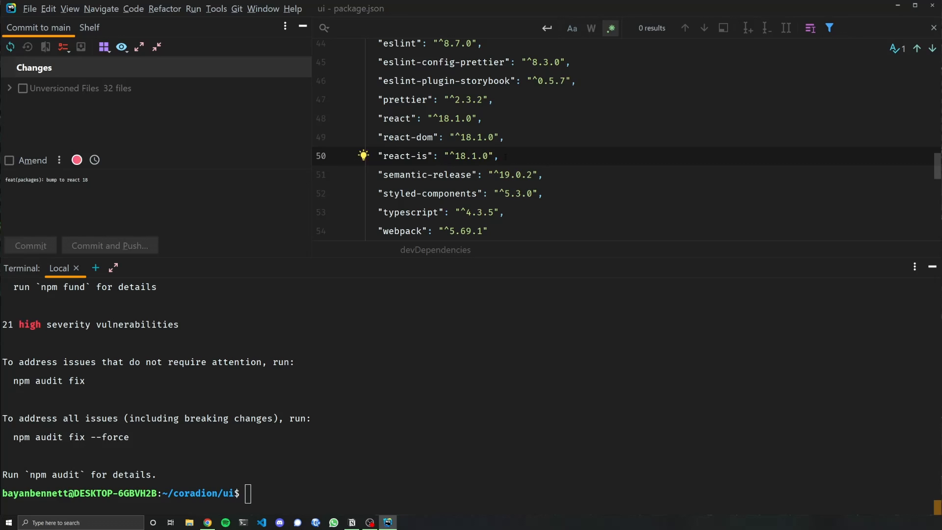
pyautogui.click(501, 155)
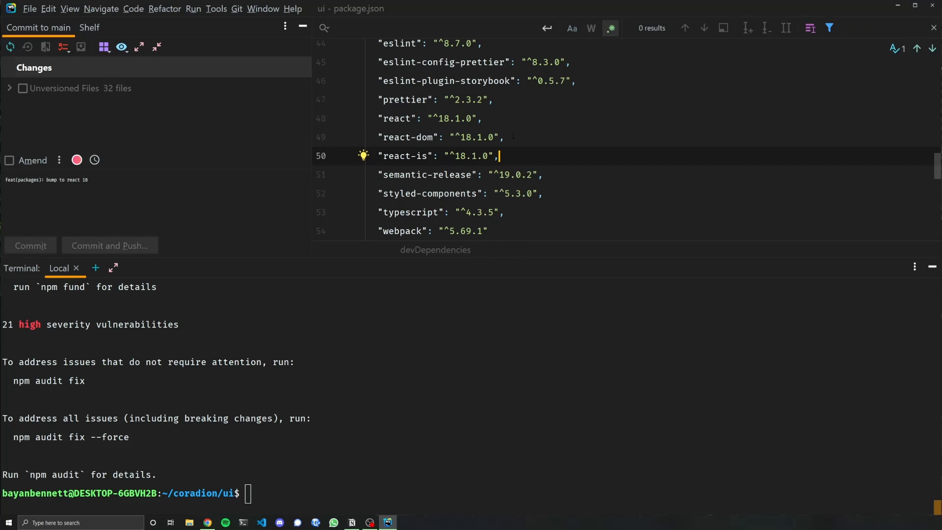